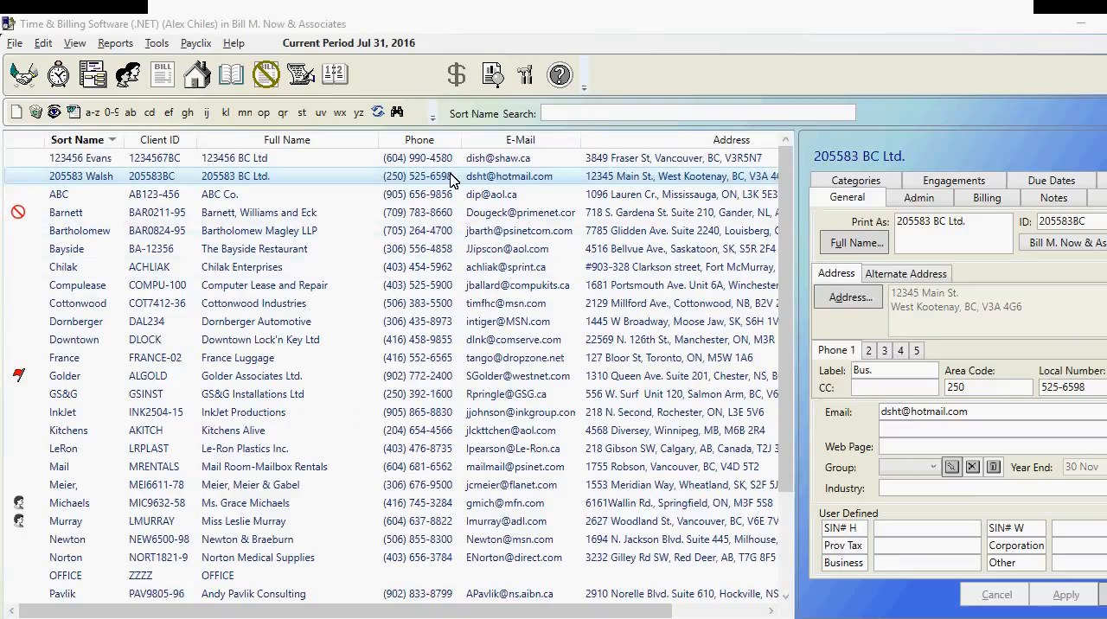
- Turn on the Outlook connection from the Tools menu
left_click(156, 43)
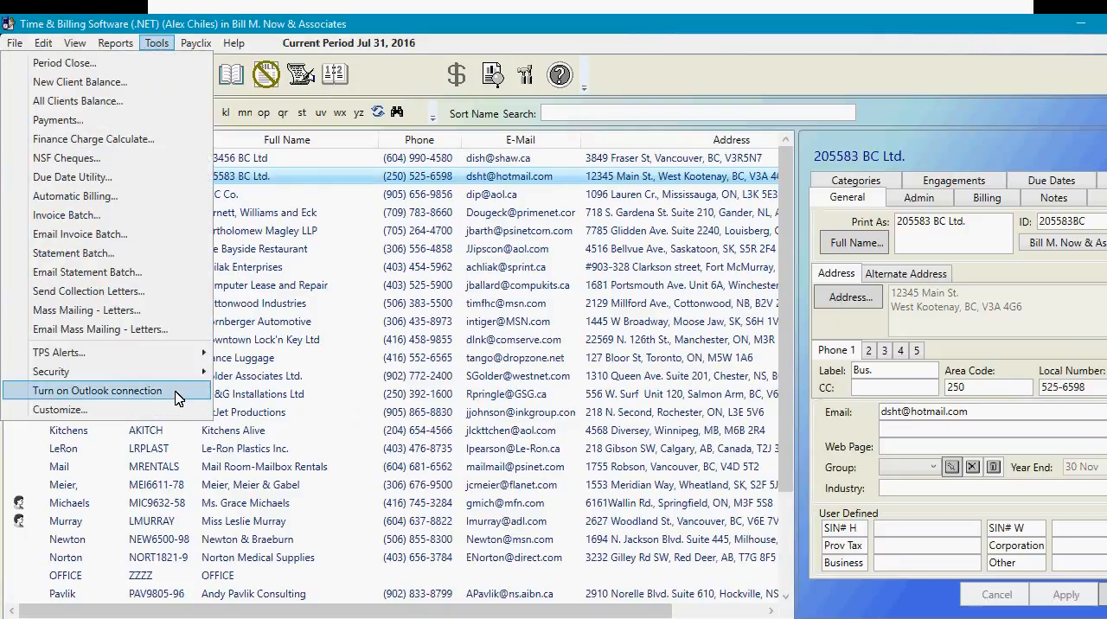
left_click(94, 391)
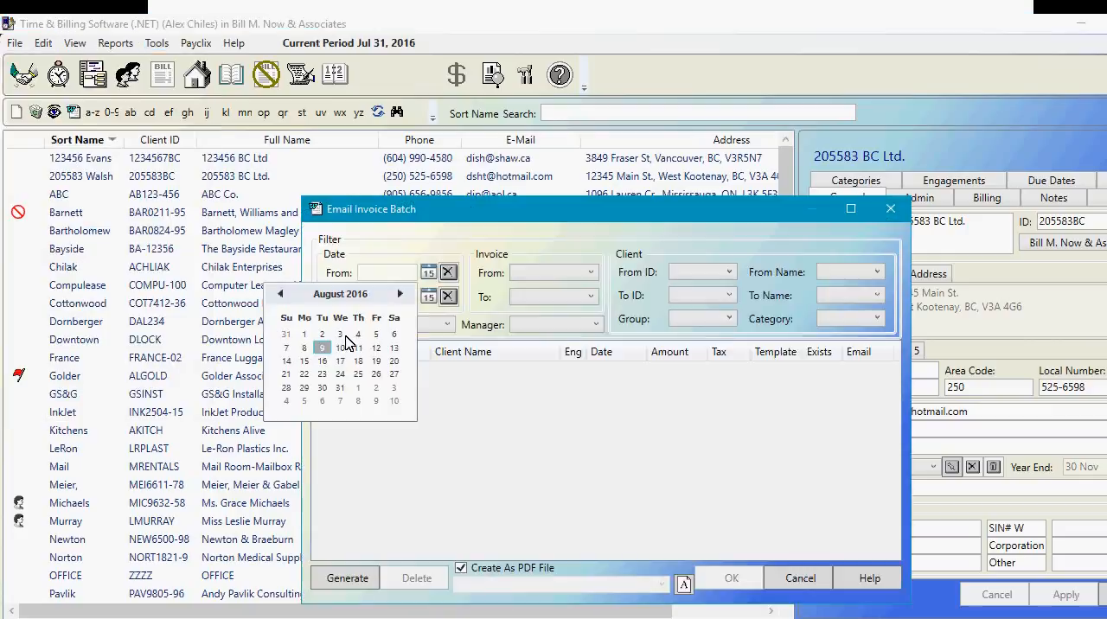
- Filter the invoice batch From and To 7/31/2016 and generate invoices A-2790 to A-2794
left_click(322, 346)
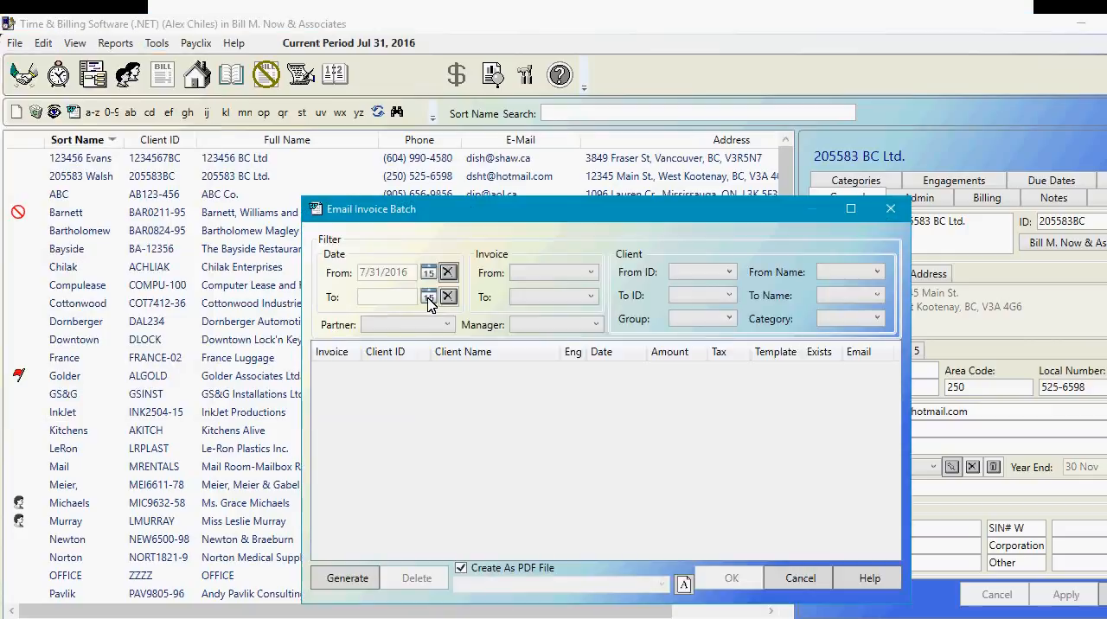
left_click(428, 296)
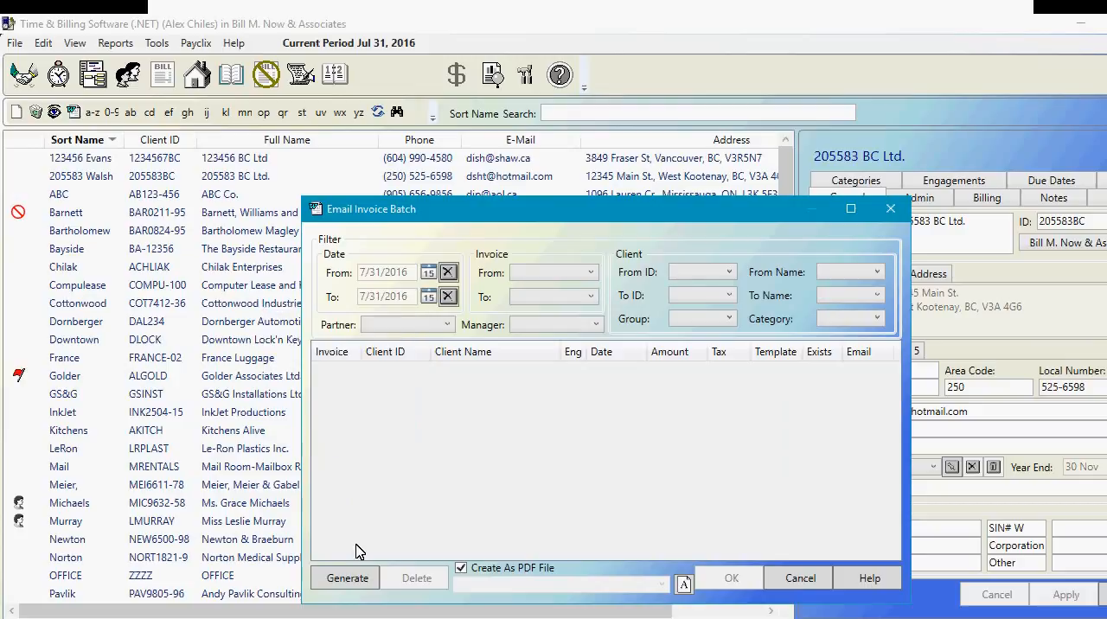
left_click(345, 578)
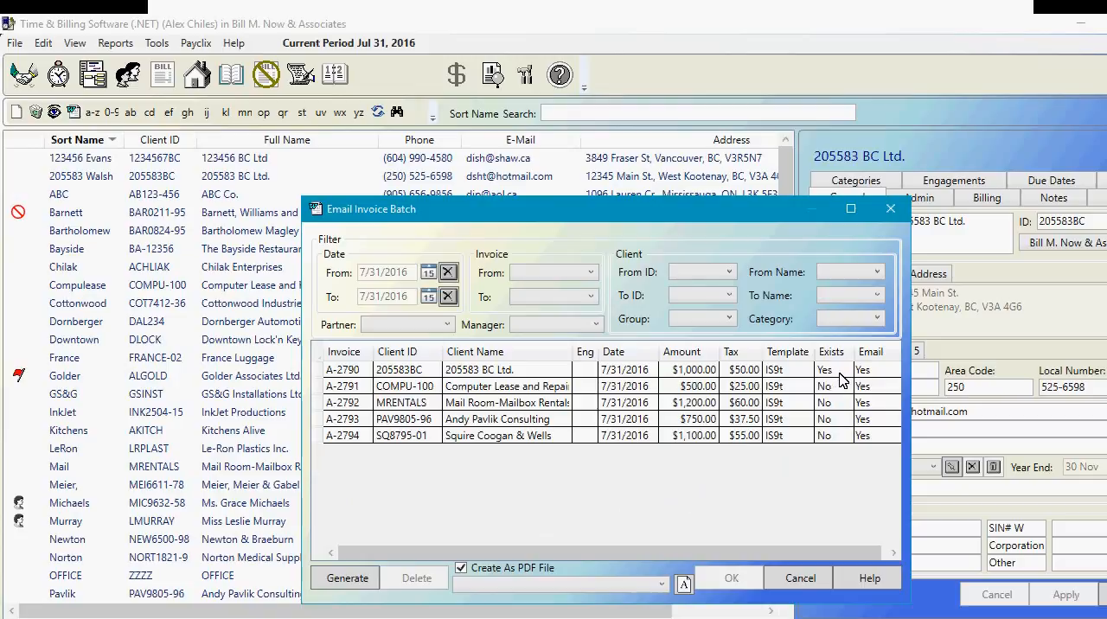
mouse_move(834, 395)
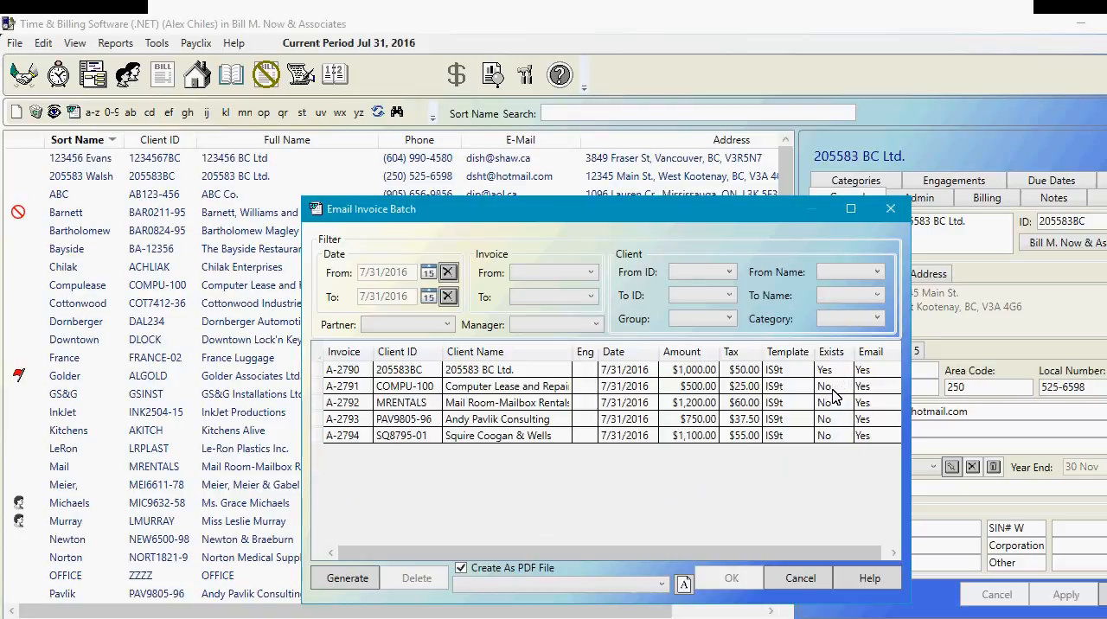
mouse_move(839, 484)
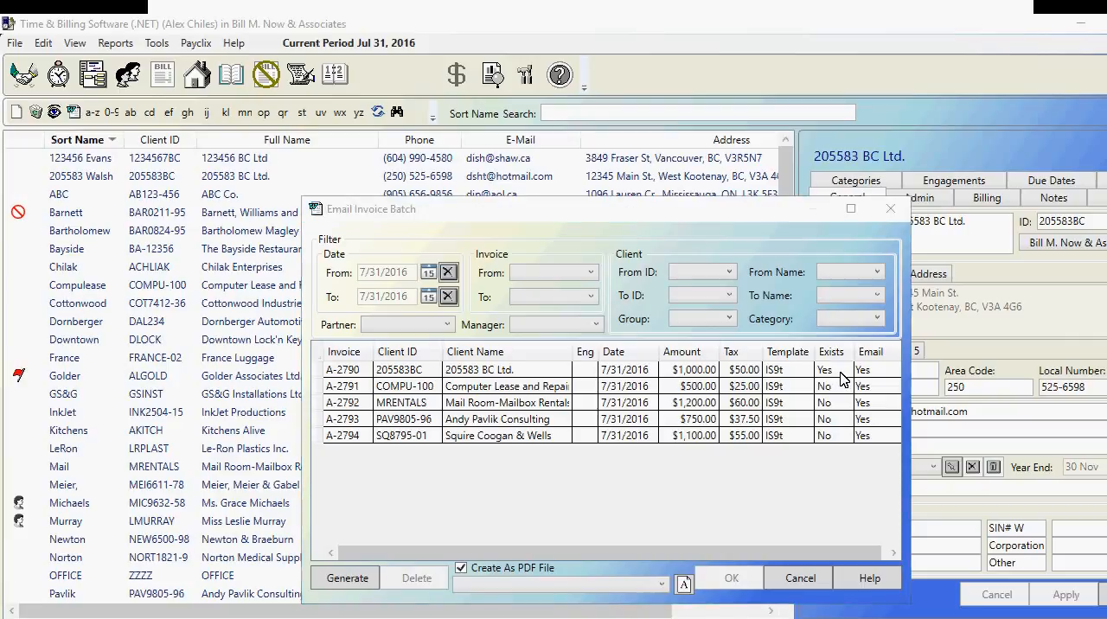
mouse_move(517, 549)
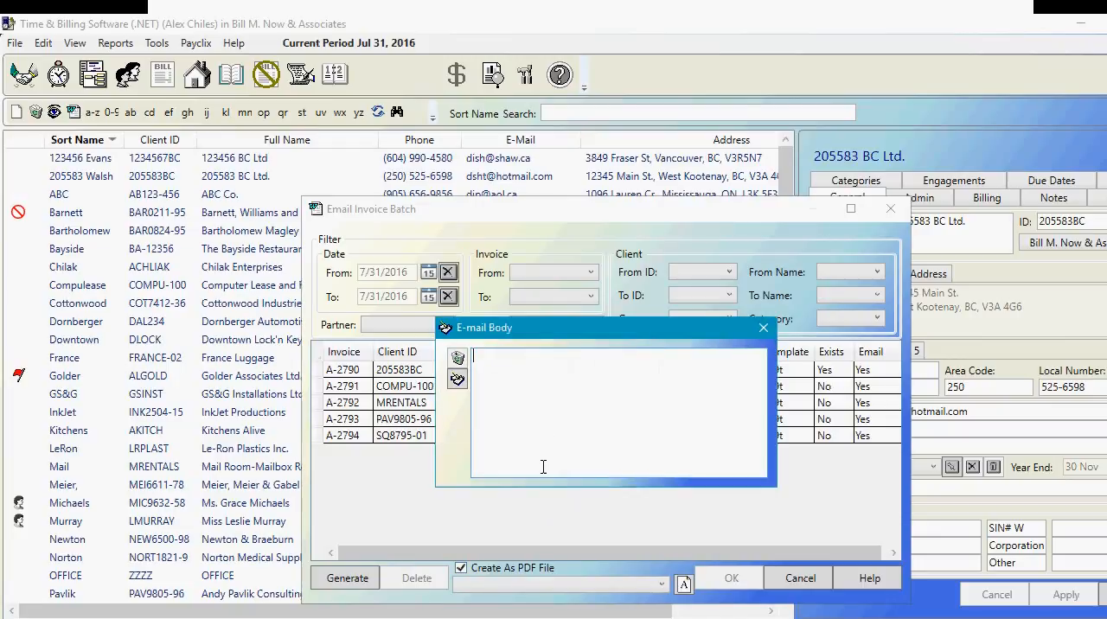
- Open and close the empty e-mail body editor, then show the create-and-send options
right_click(542, 467)
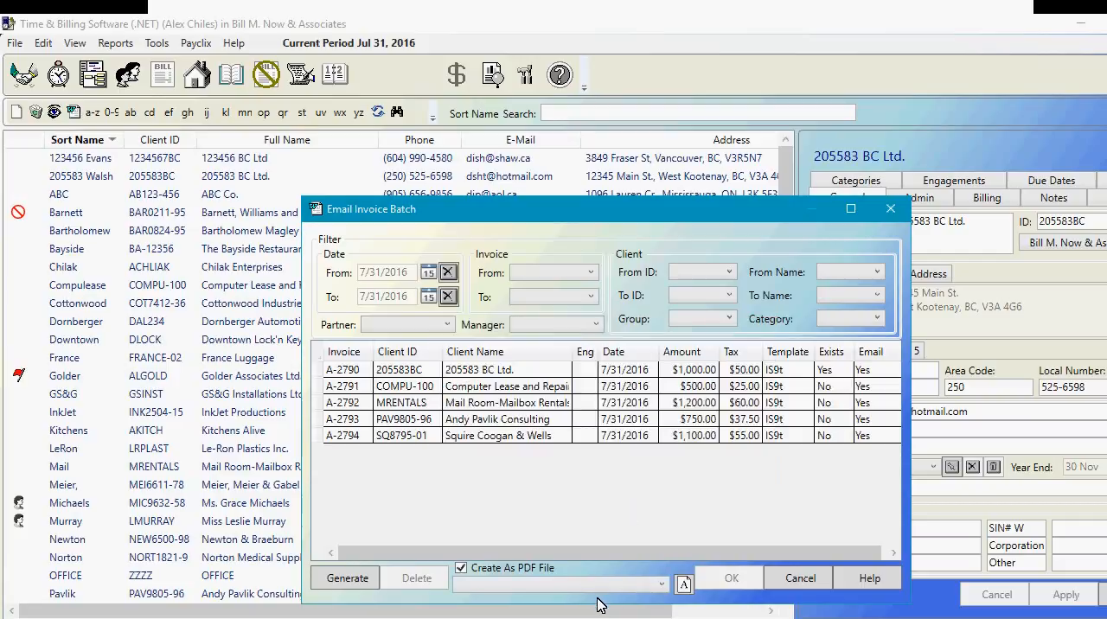
left_click(660, 584)
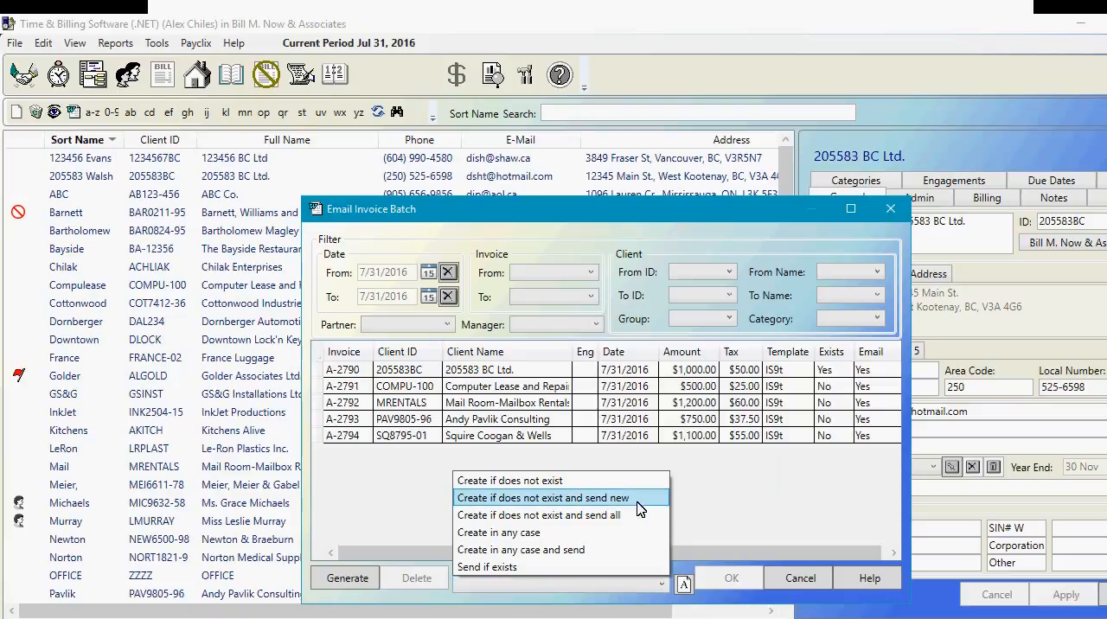
mouse_move(655, 507)
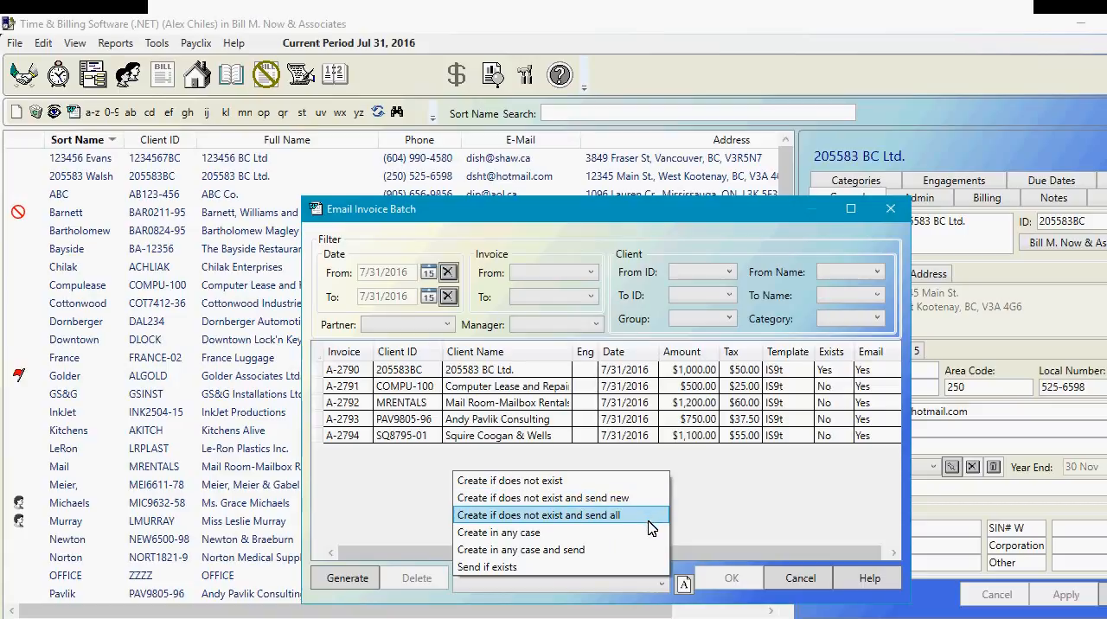
mouse_move(661, 534)
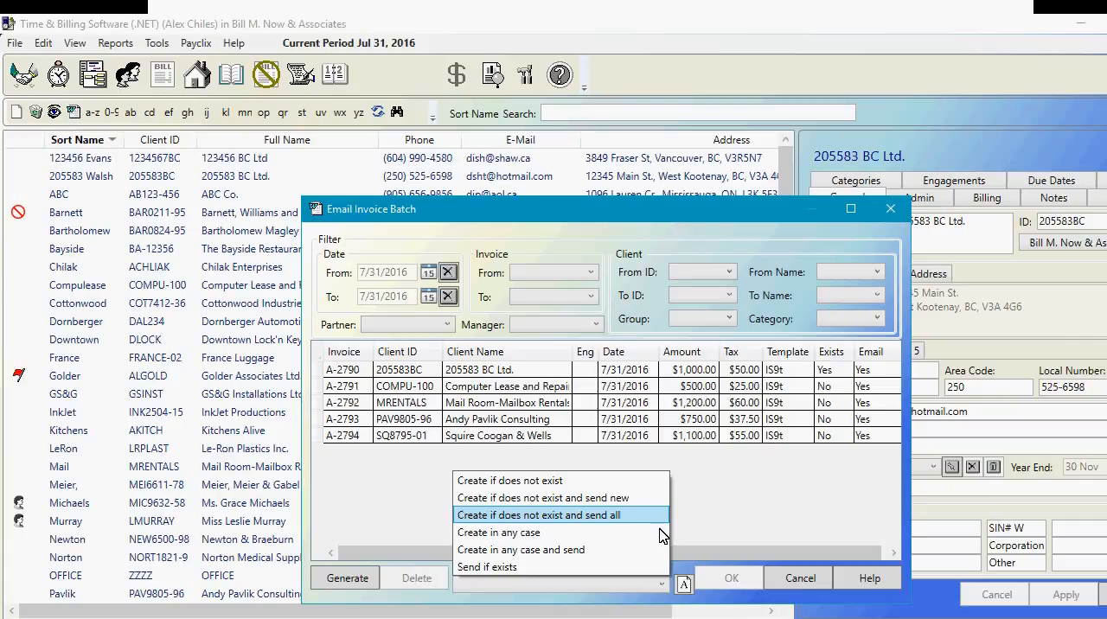
mouse_move(674, 541)
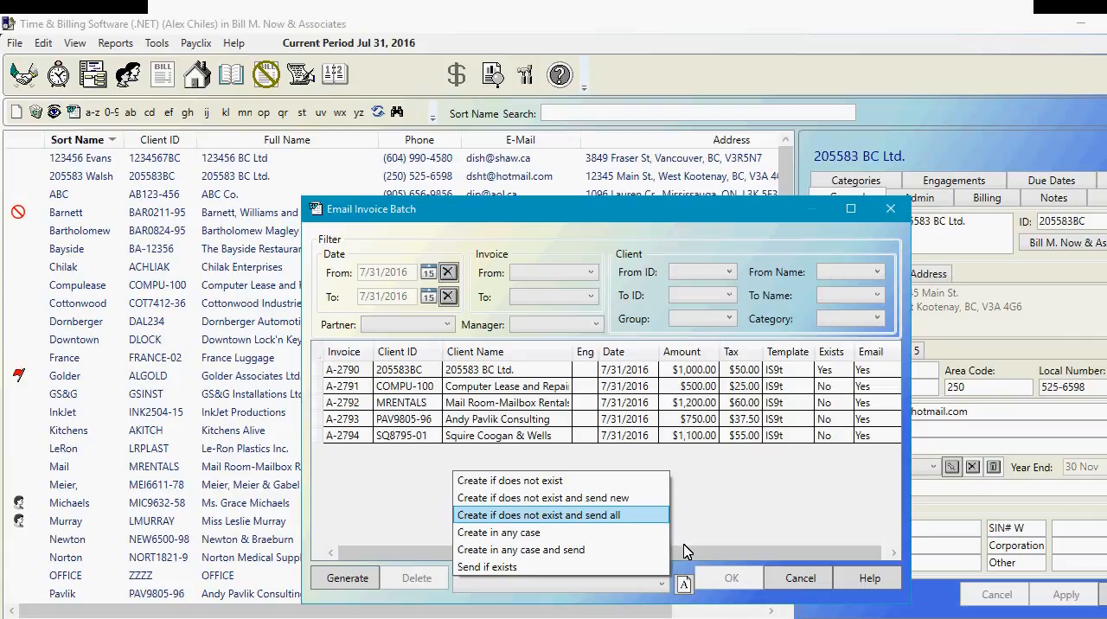
mouse_move(699, 557)
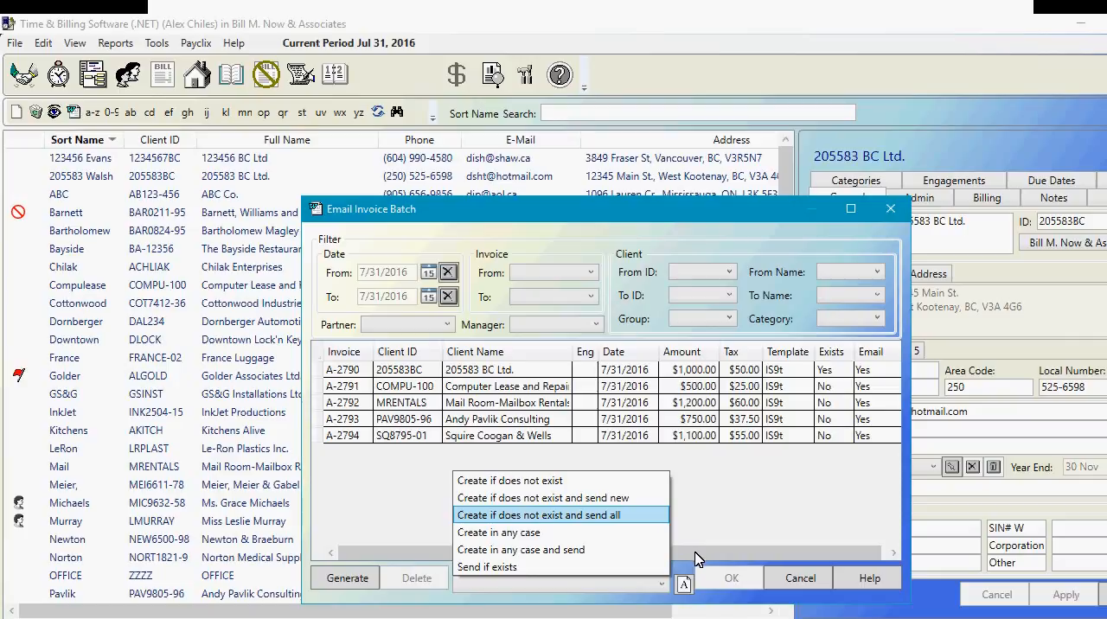
mouse_move(710, 565)
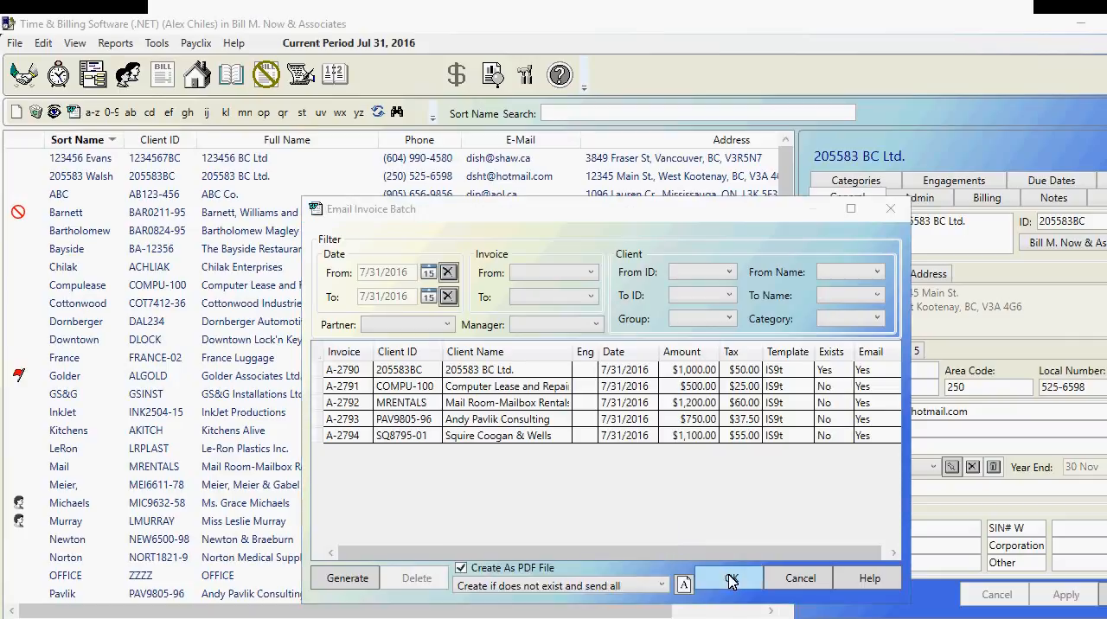
- Process the five-invoice batch as PDFs with subject 'Bill M Now & Associates – Invoice'
left_click(728, 578)
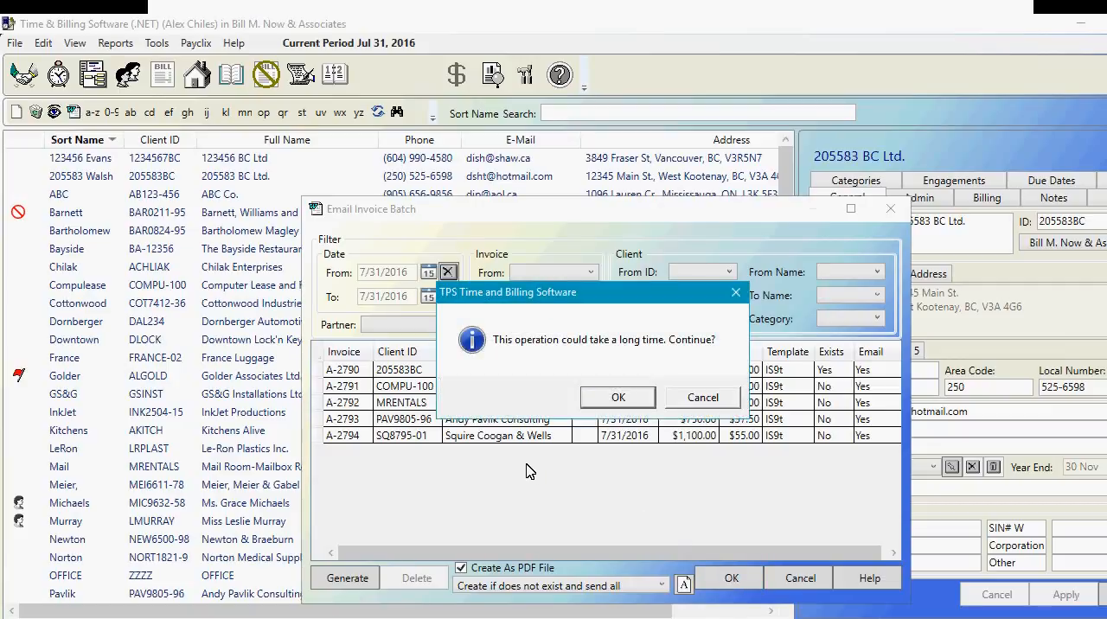
mouse_move(618, 395)
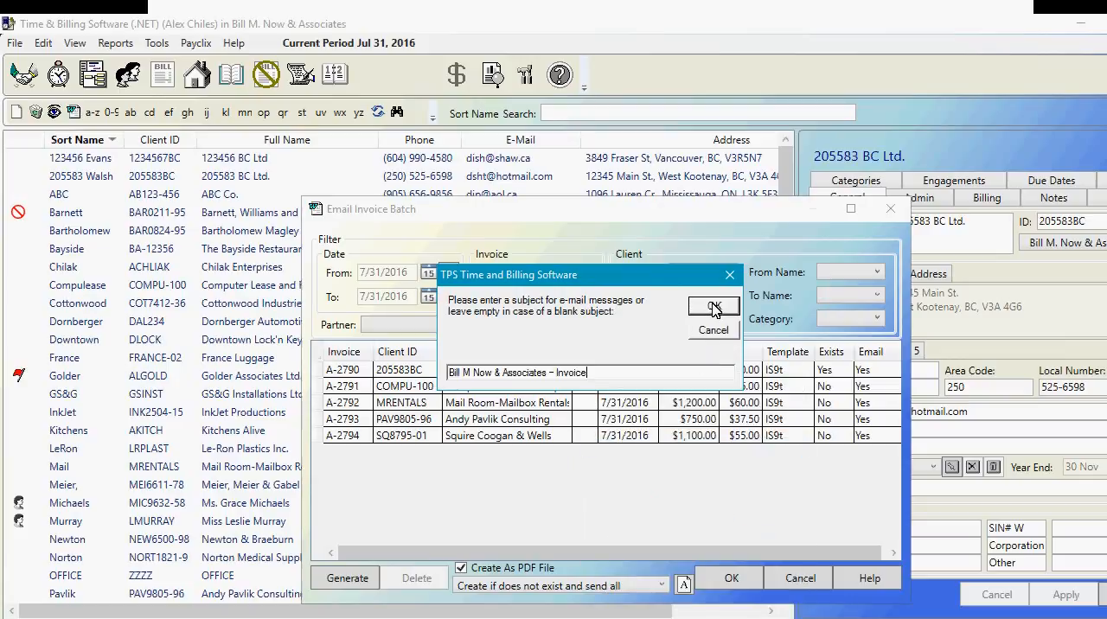
left_click(713, 306)
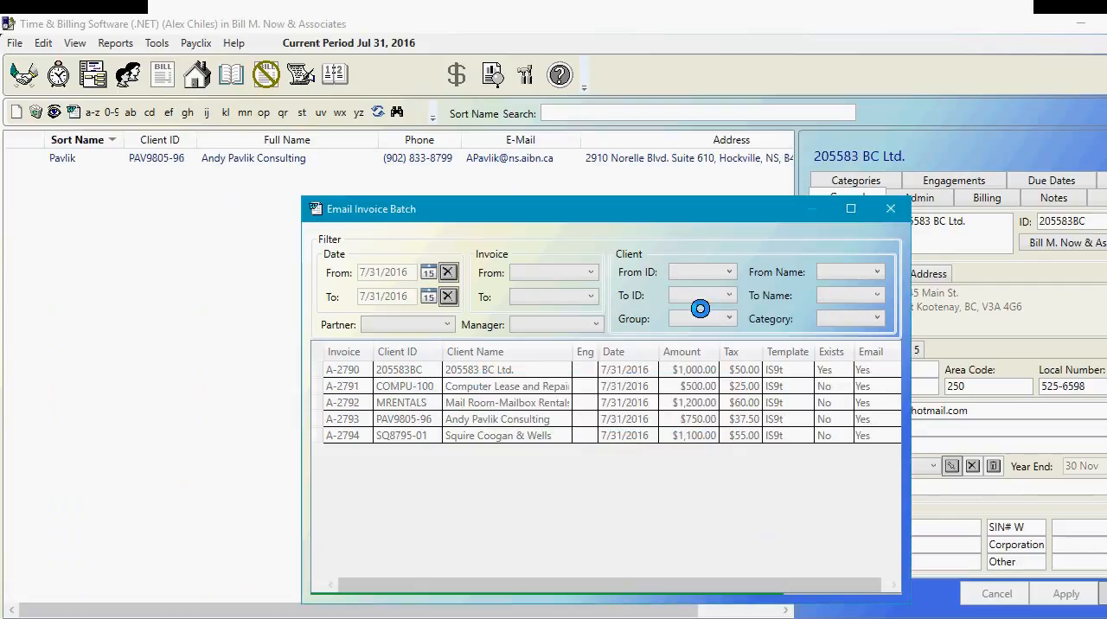
left_click(1065, 594)
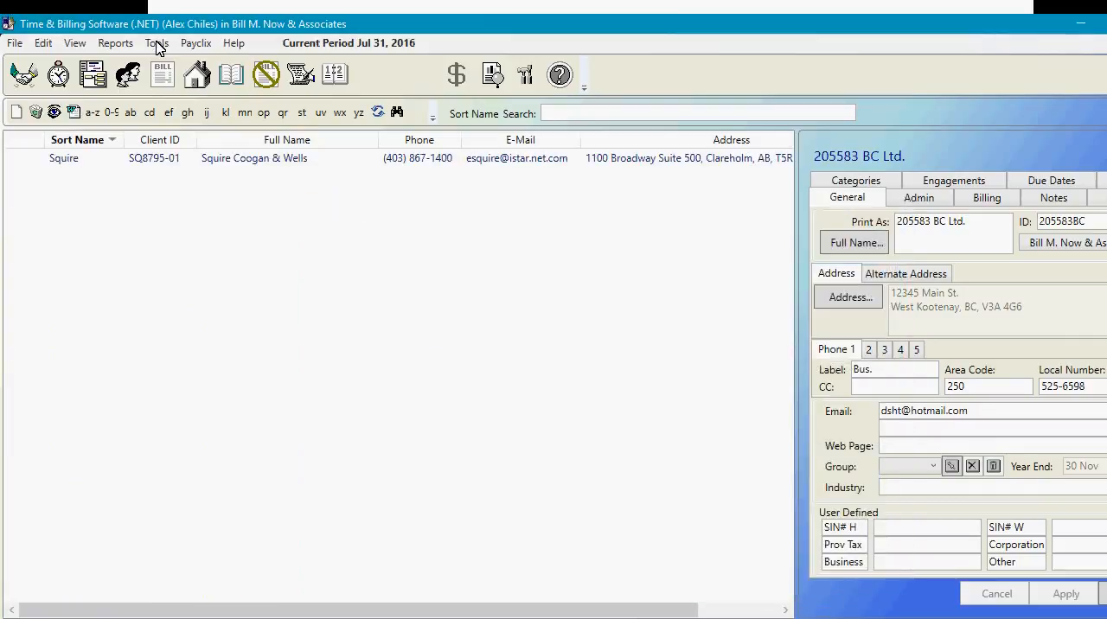
- Browse the Customize invoice directory to check files A-2790 through A-2794, then cancel
left_click(156, 42)
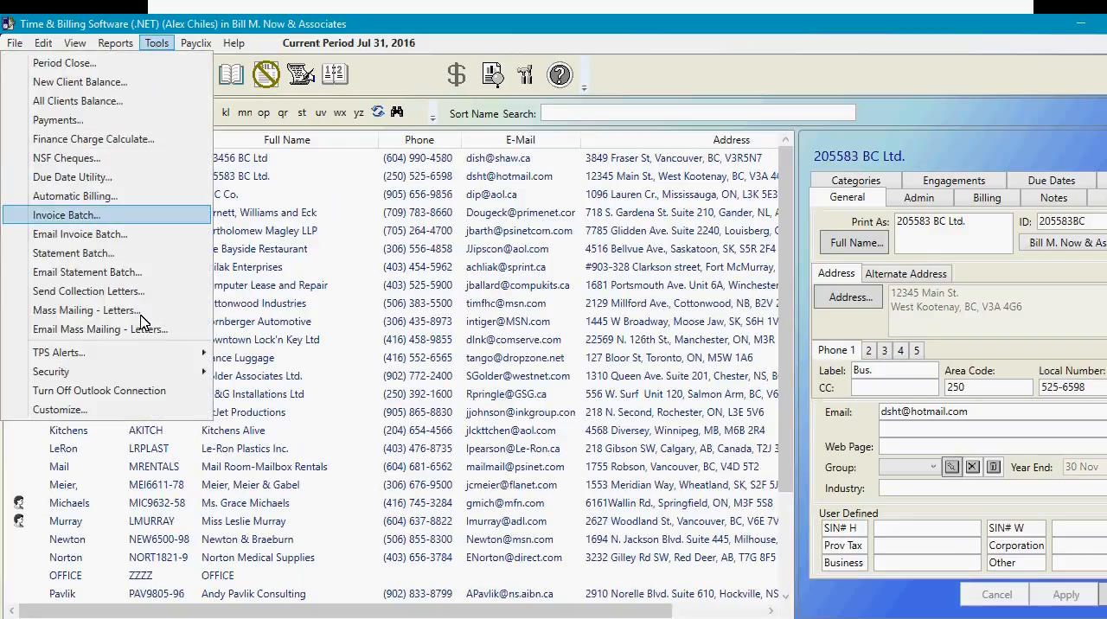
left_click(59, 410)
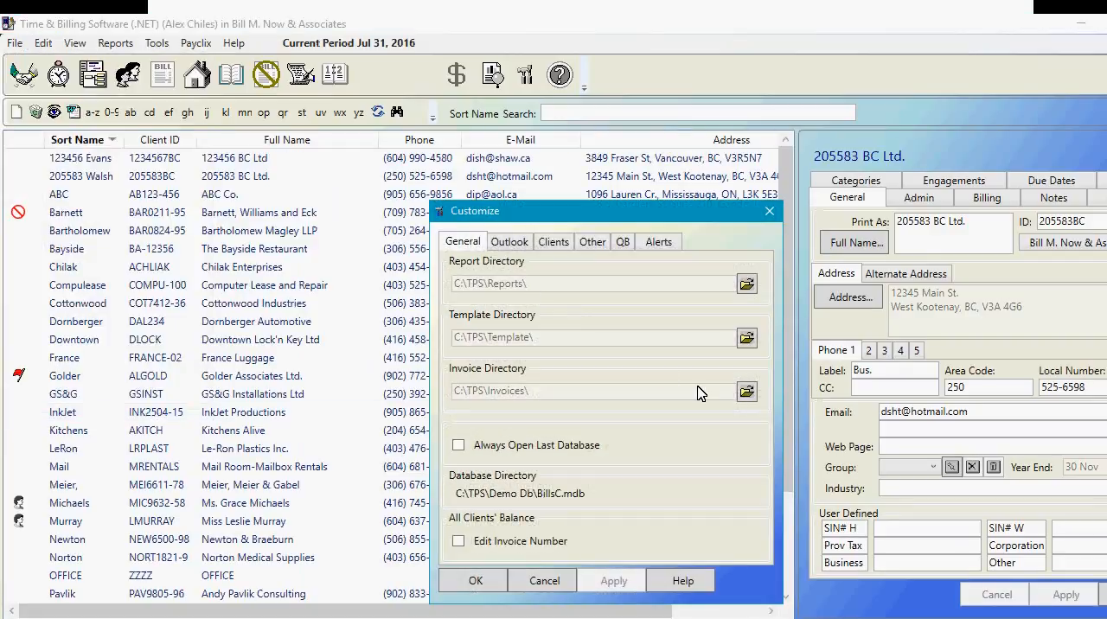
left_click(746, 391)
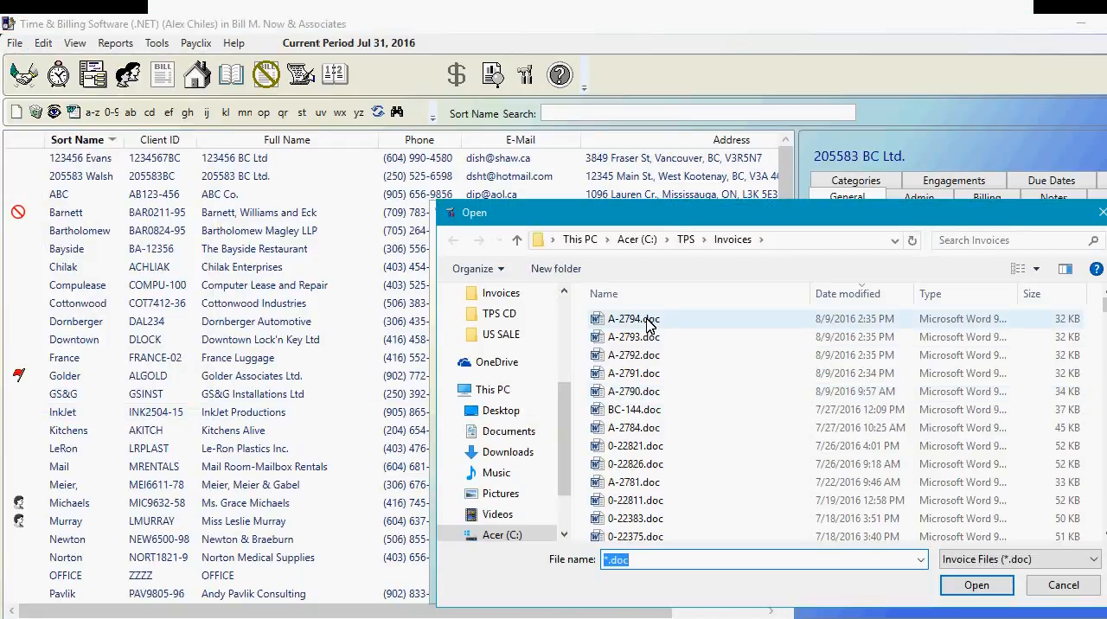
left_click(633, 355)
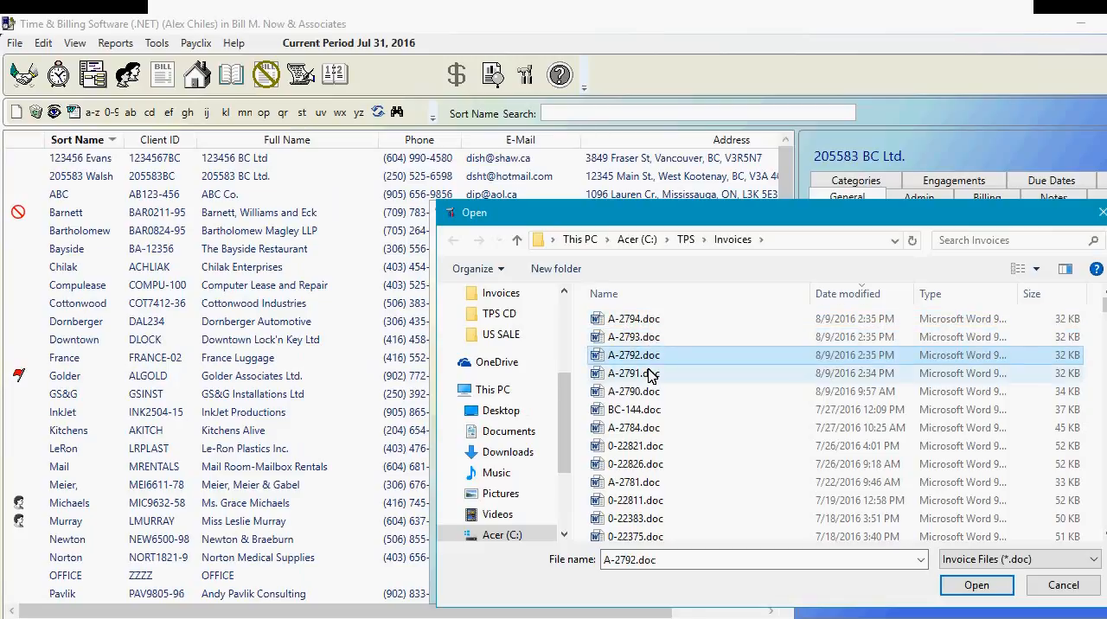
left_click(633, 392)
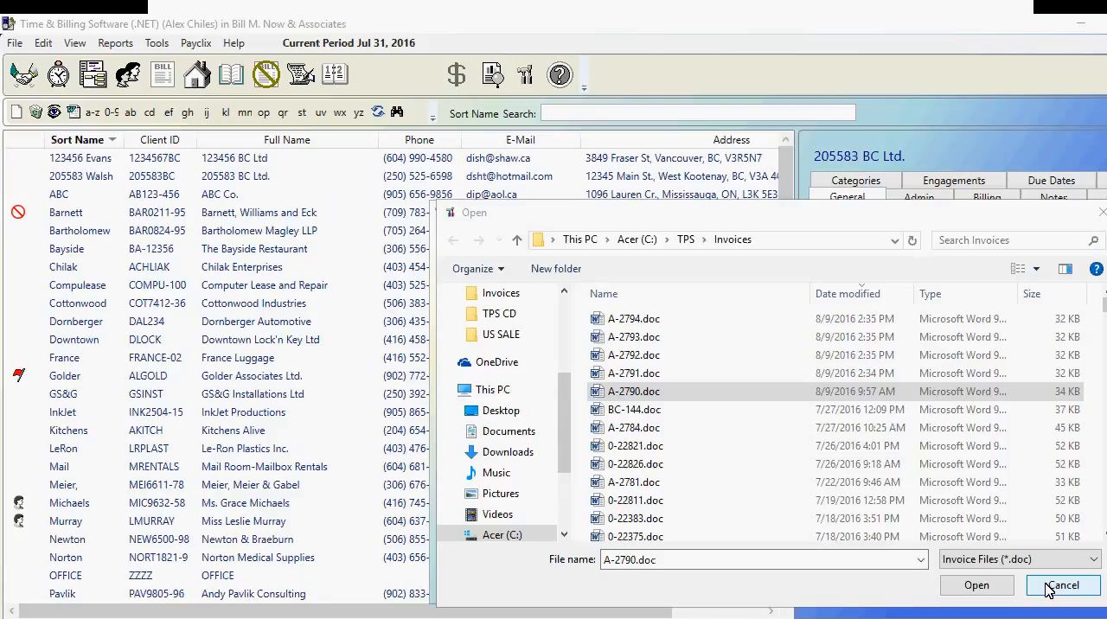
left_click(1064, 585)
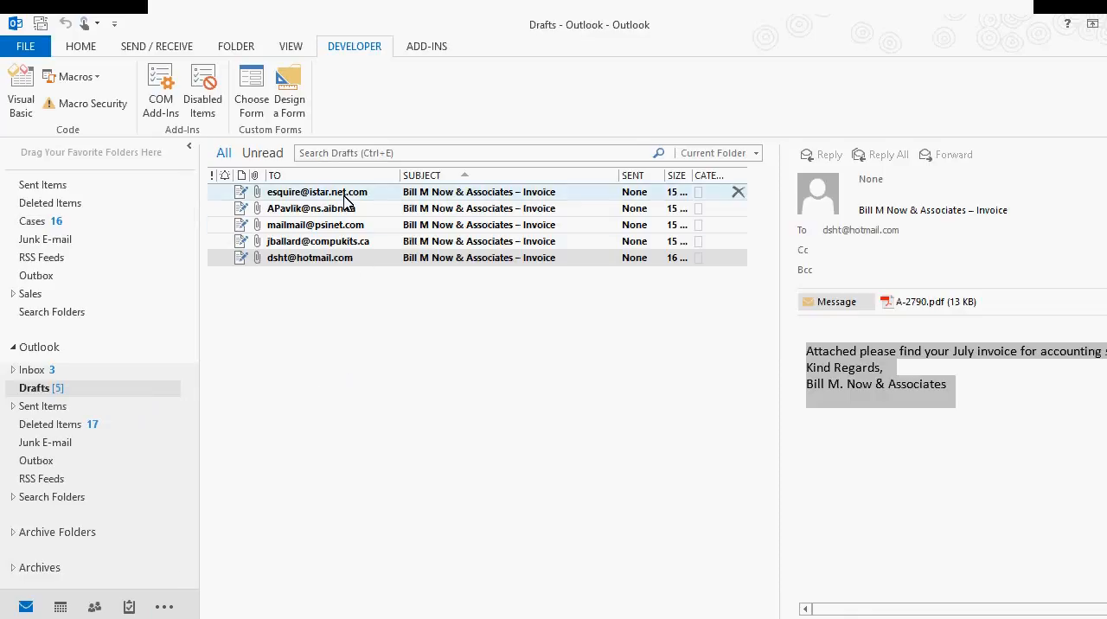
left_click(310, 257)
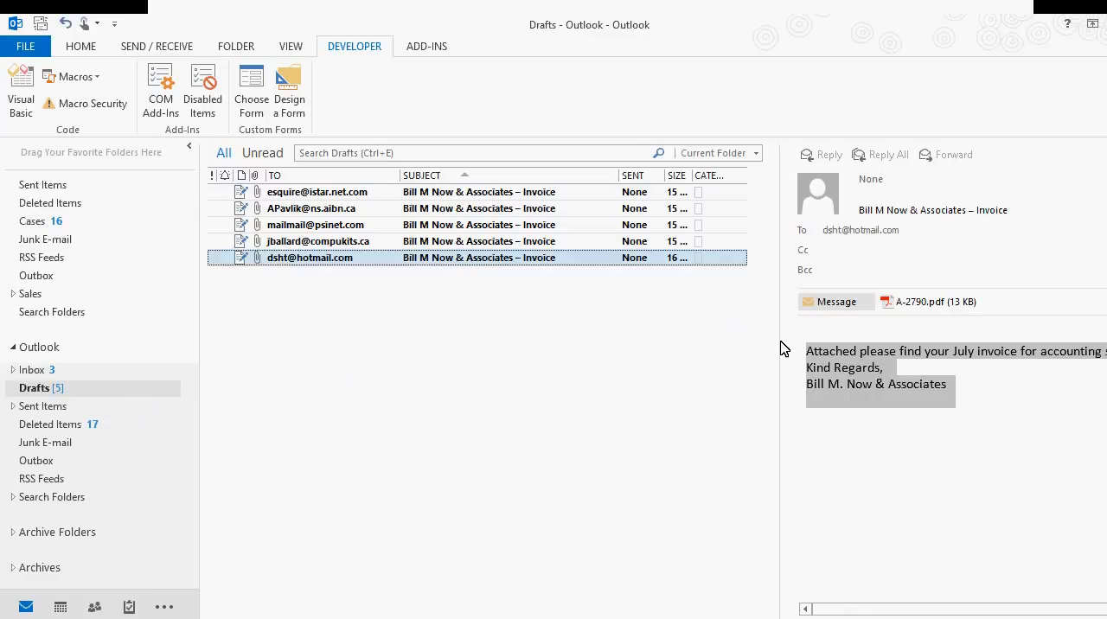
mouse_move(902, 368)
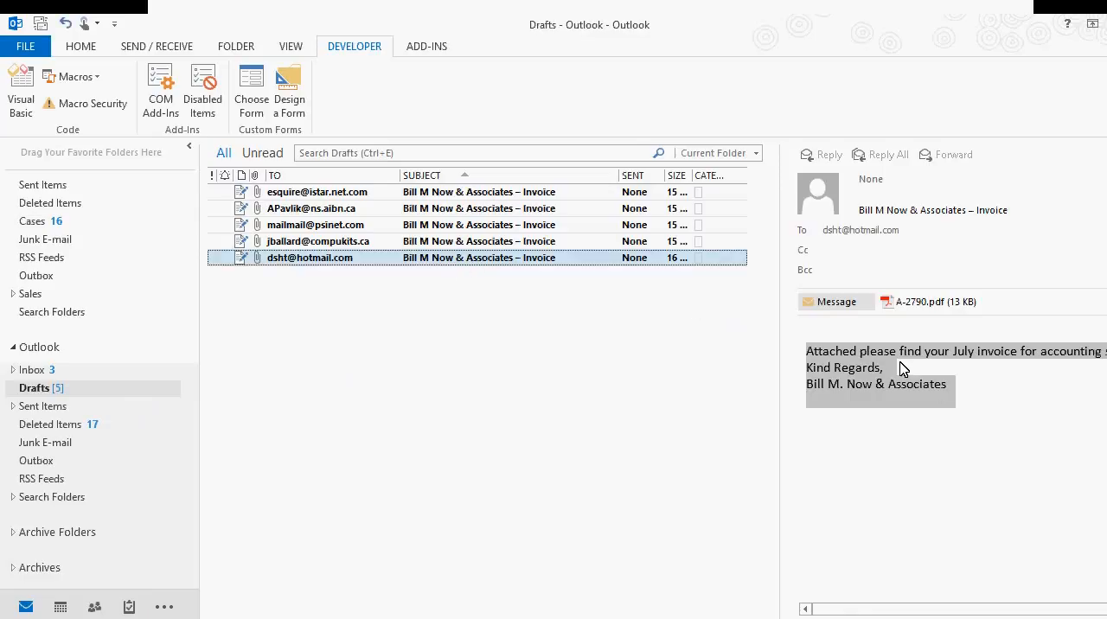
mouse_move(851, 382)
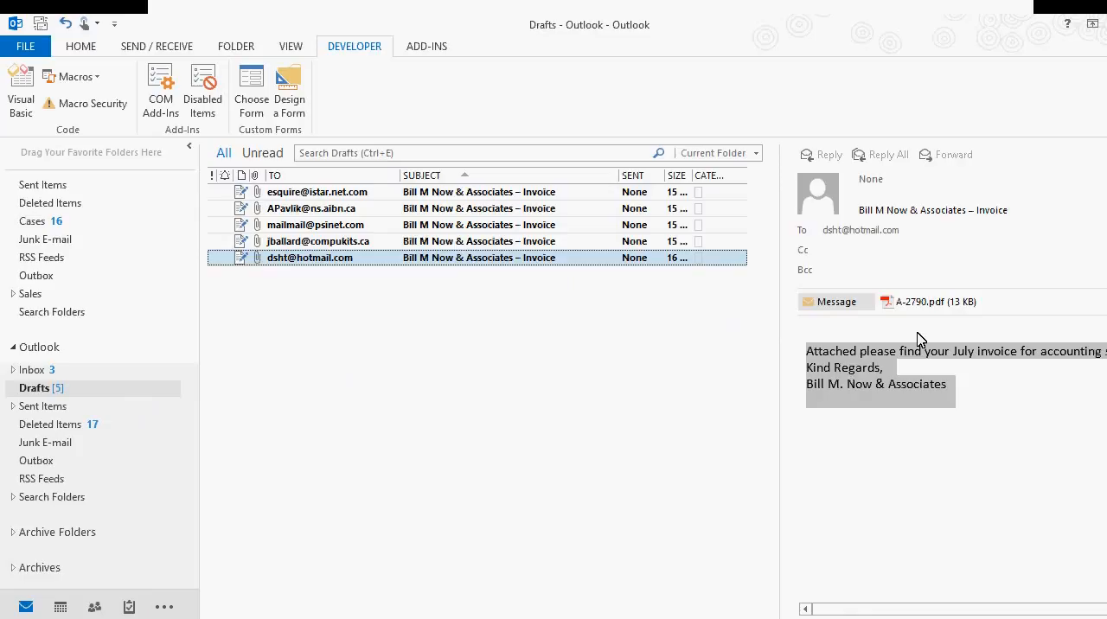
mouse_move(930, 302)
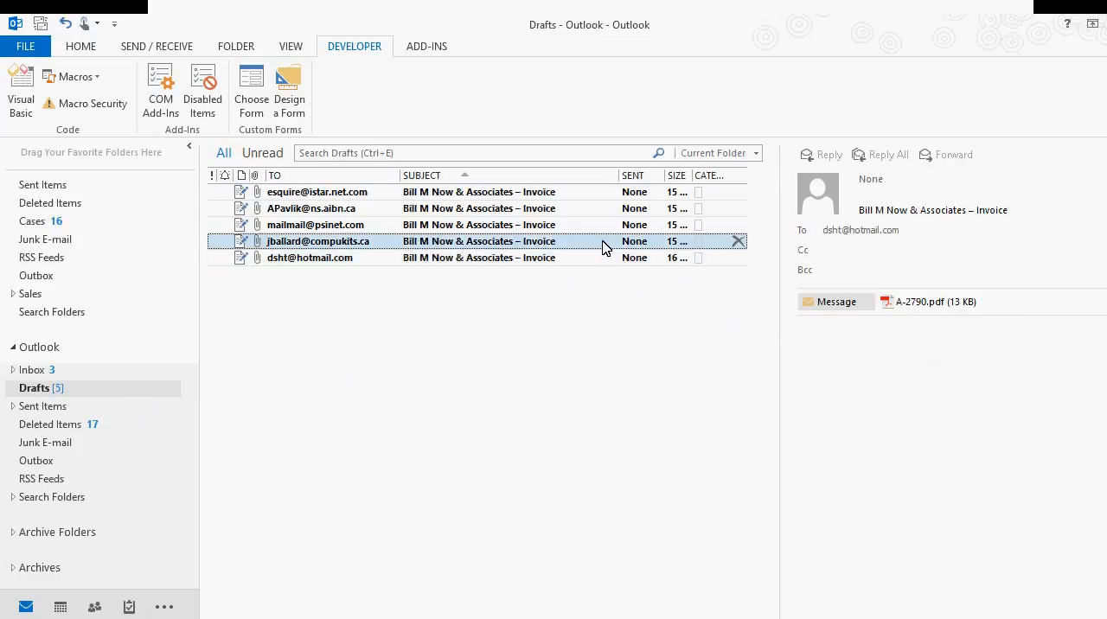
left_click(315, 224)
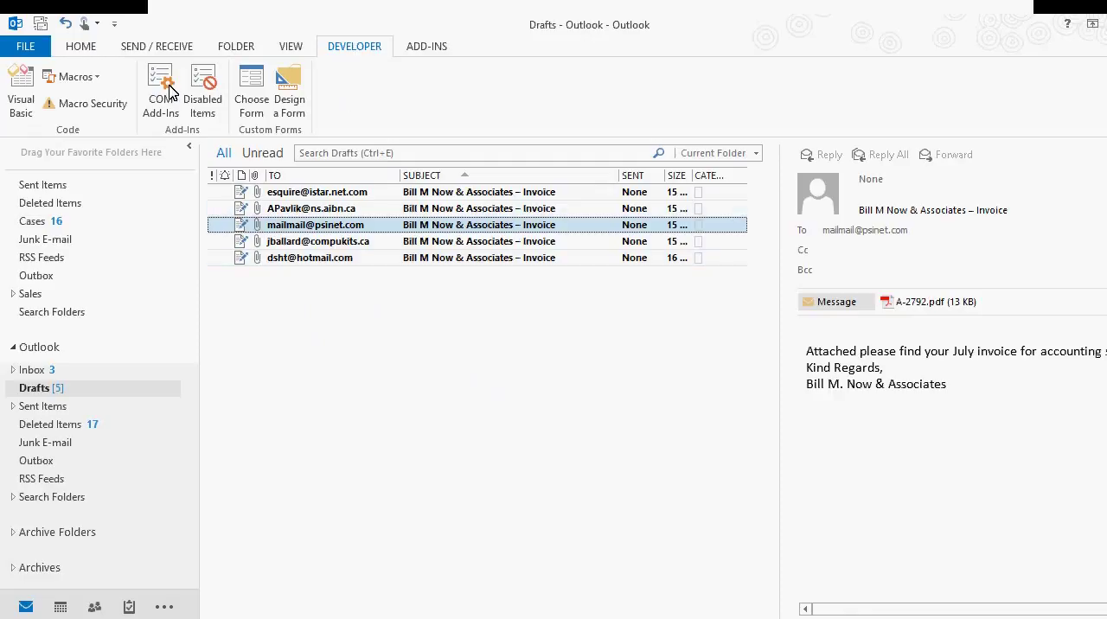
- Return to Time and Billing with the 205583 BC Ltd. client record open
left_click(73, 76)
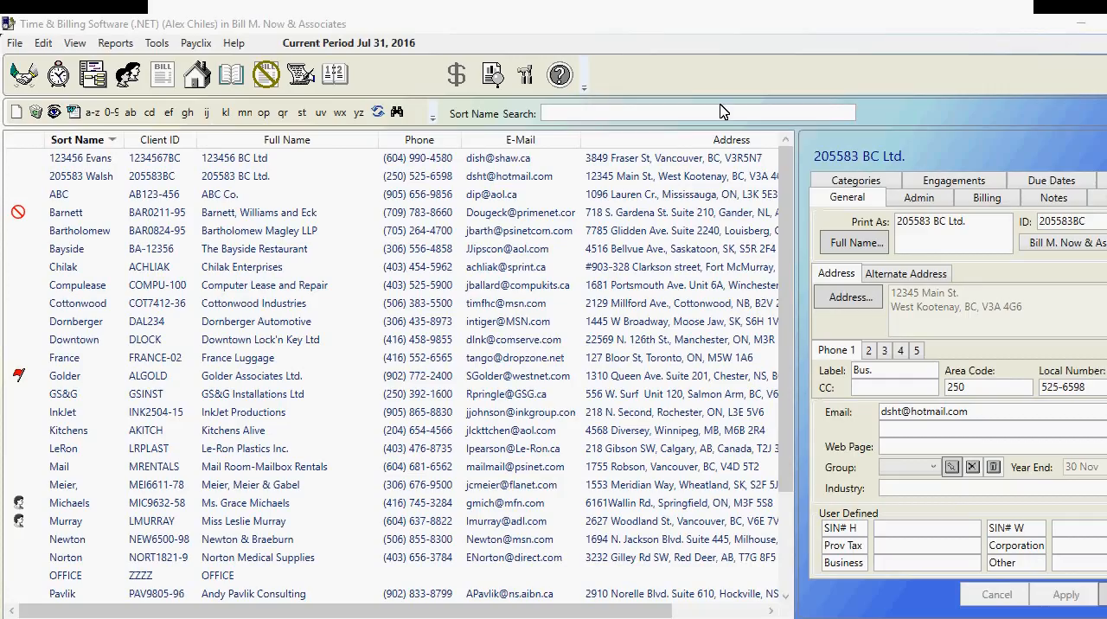
left_click(157, 42)
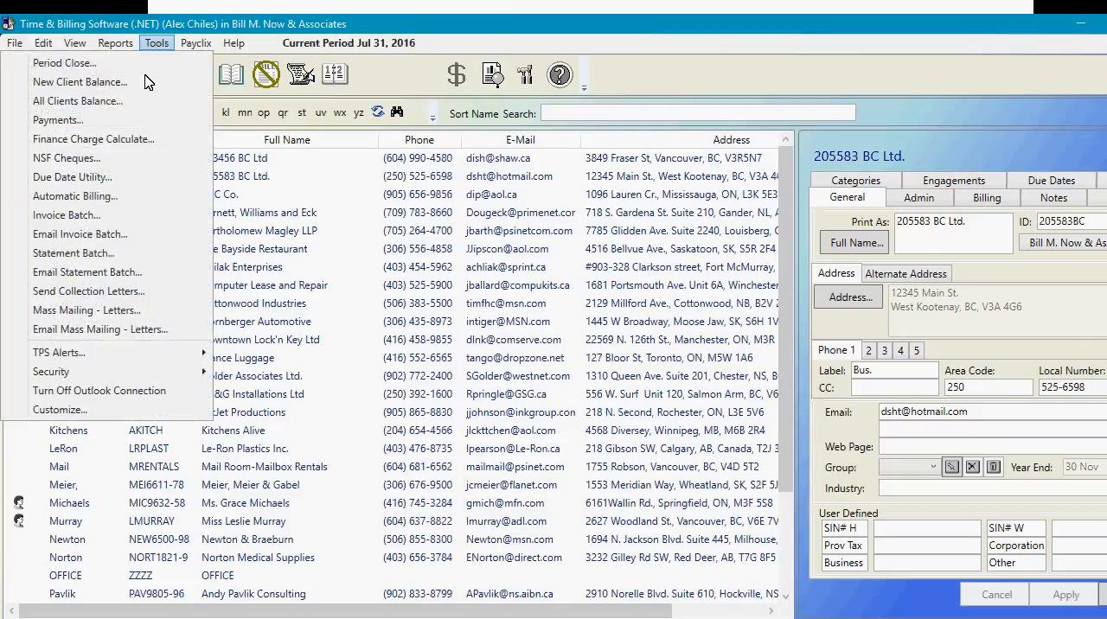
mouse_move(108, 272)
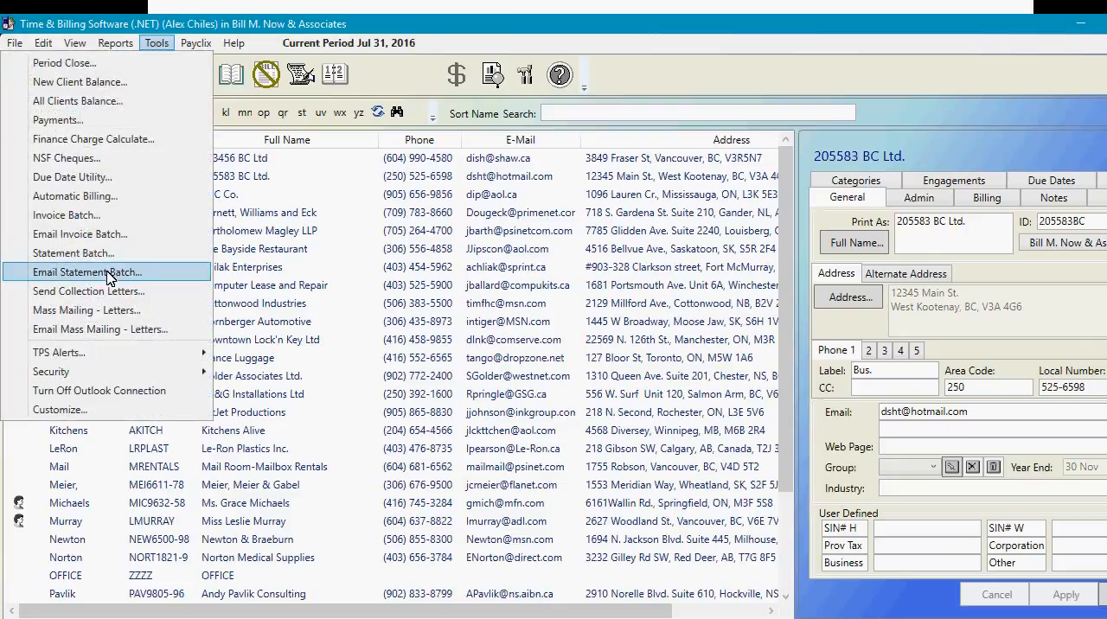
left_click(85, 272)
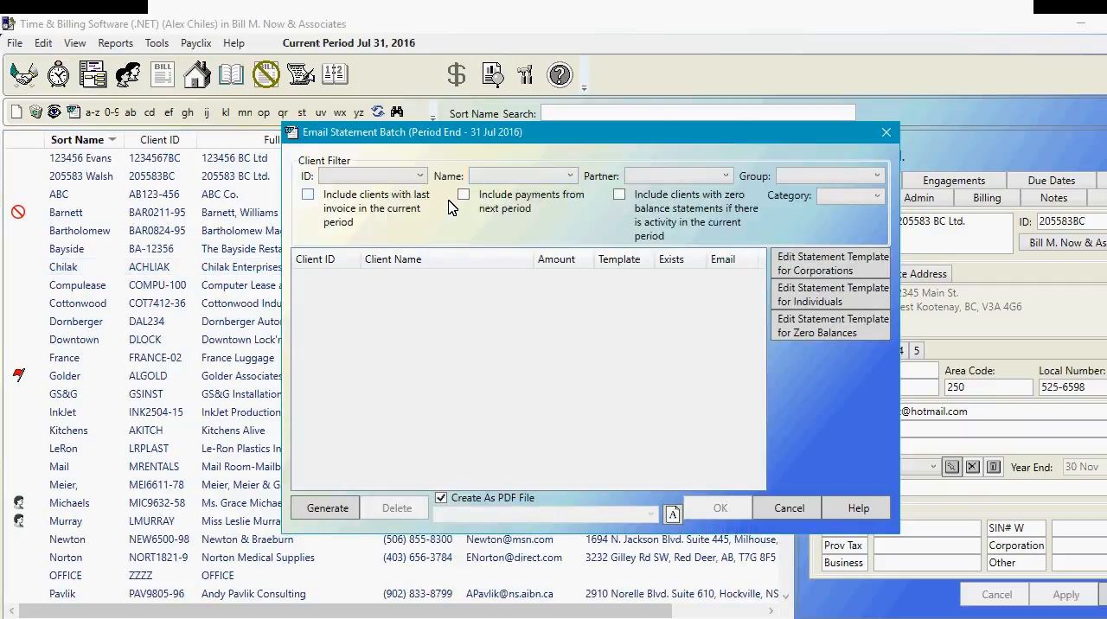
left_click(326, 508)
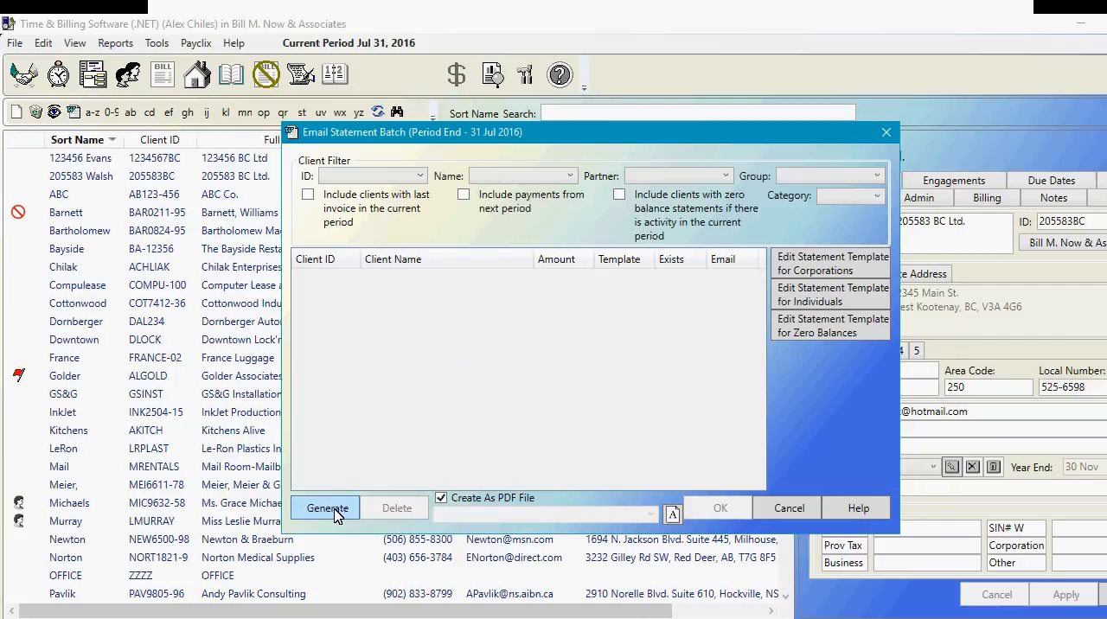
left_click(325, 507)
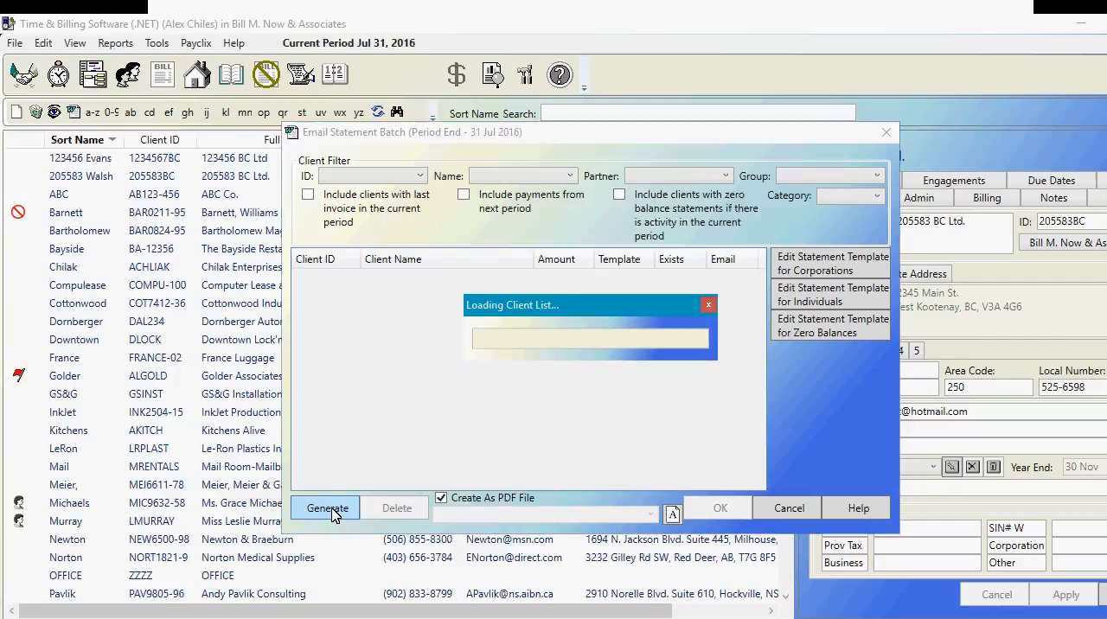
left_click(325, 507)
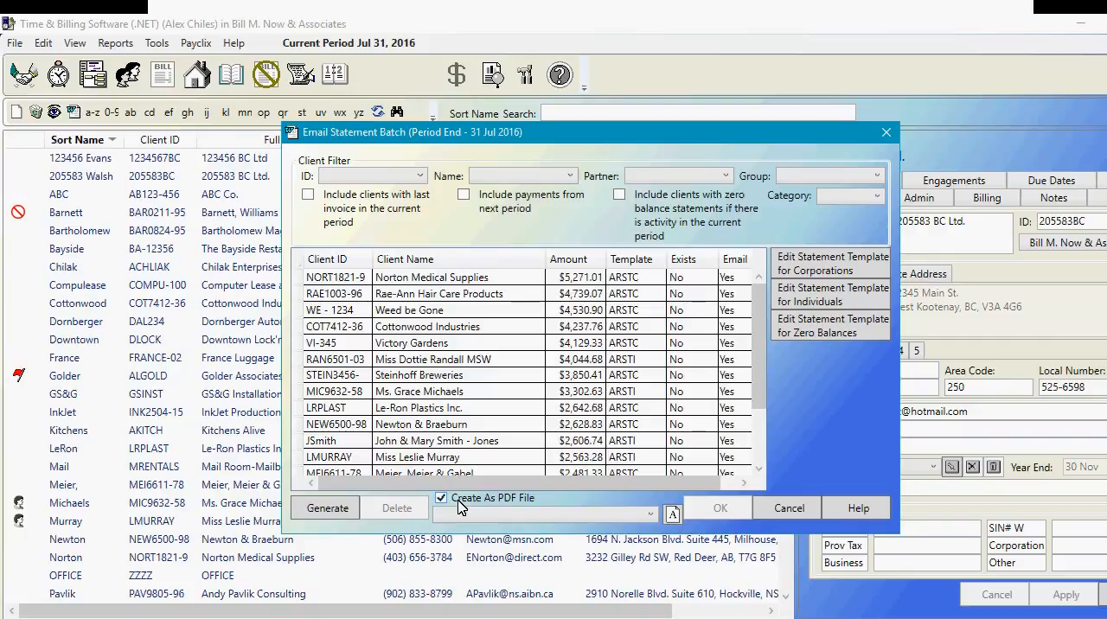
left_click(672, 507)
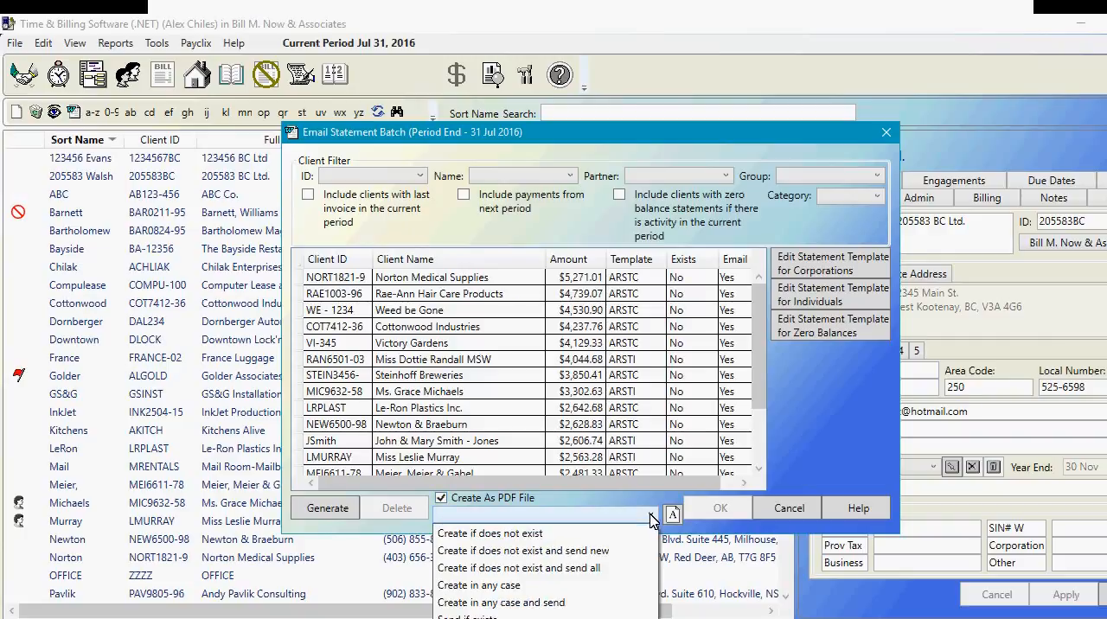
left_click(671, 514)
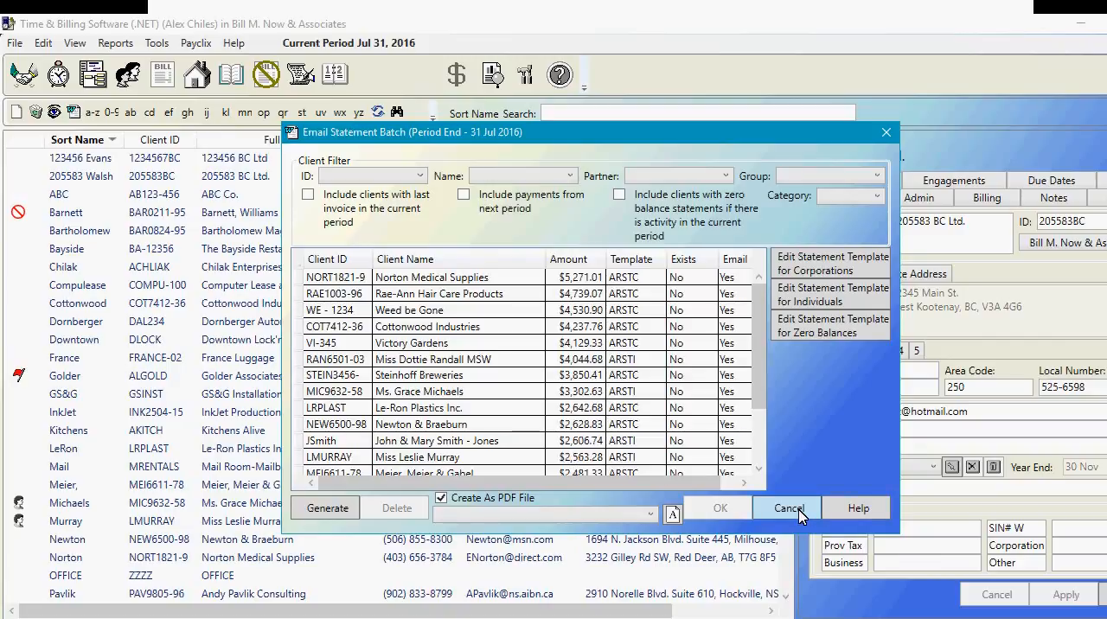
left_click(787, 507)
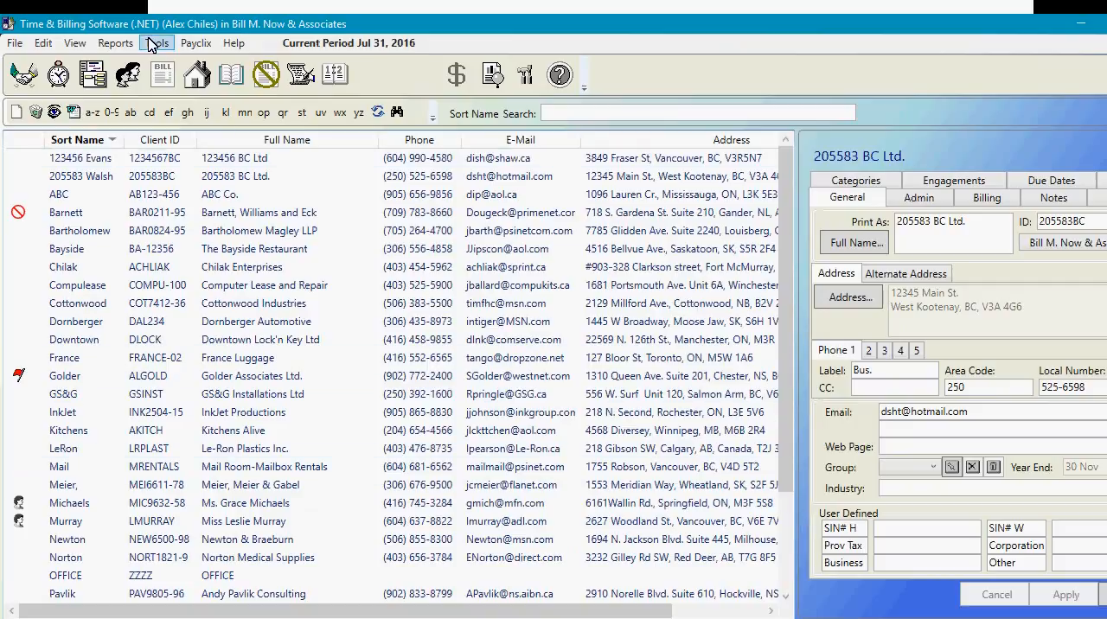
- Start an Email Mass Mailing – Letters using the 1personal tax letter.dot template
left_click(157, 44)
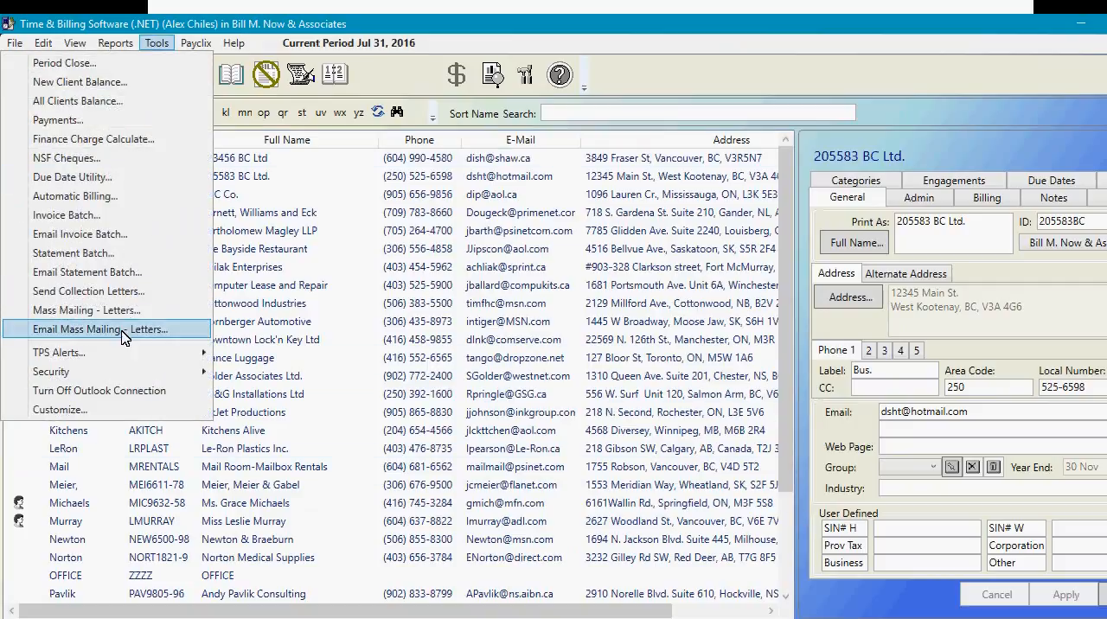
left_click(100, 329)
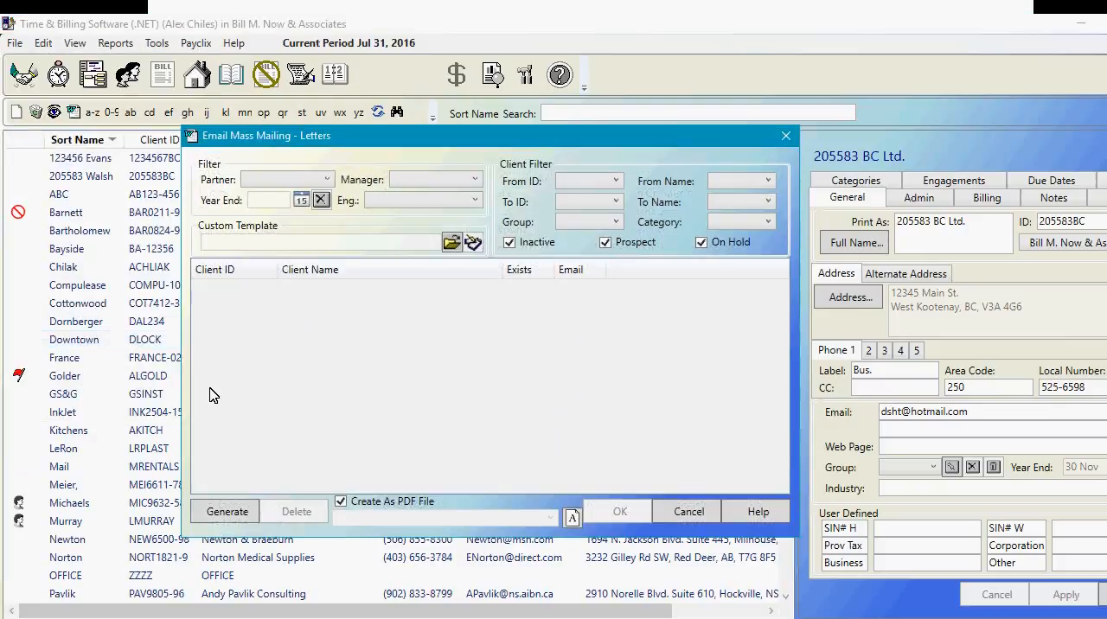
mouse_move(421, 416)
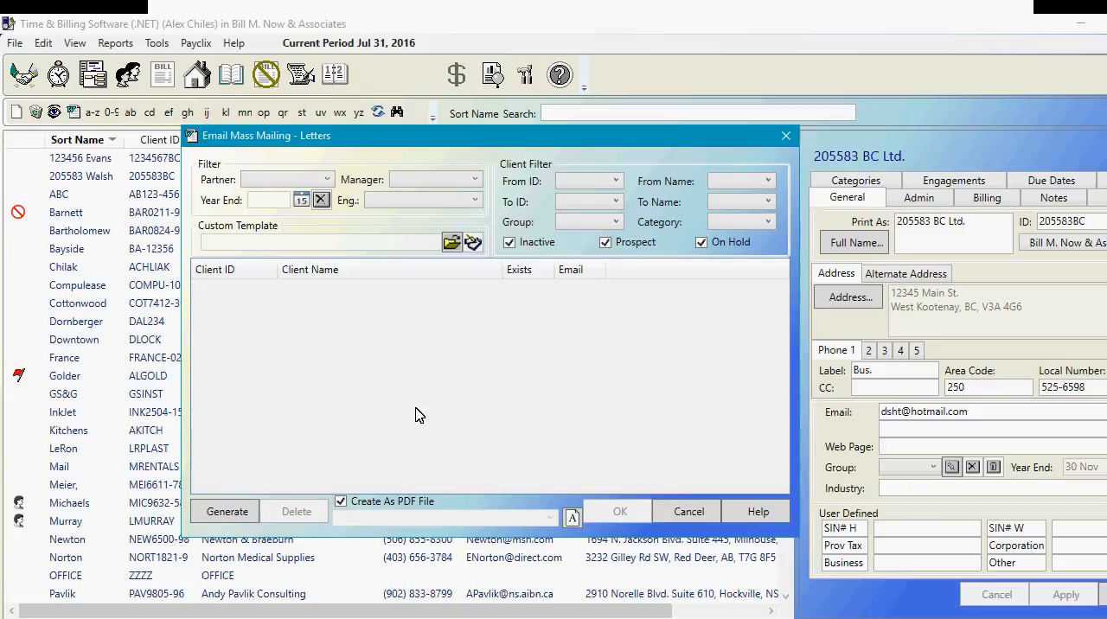
mouse_move(409, 324)
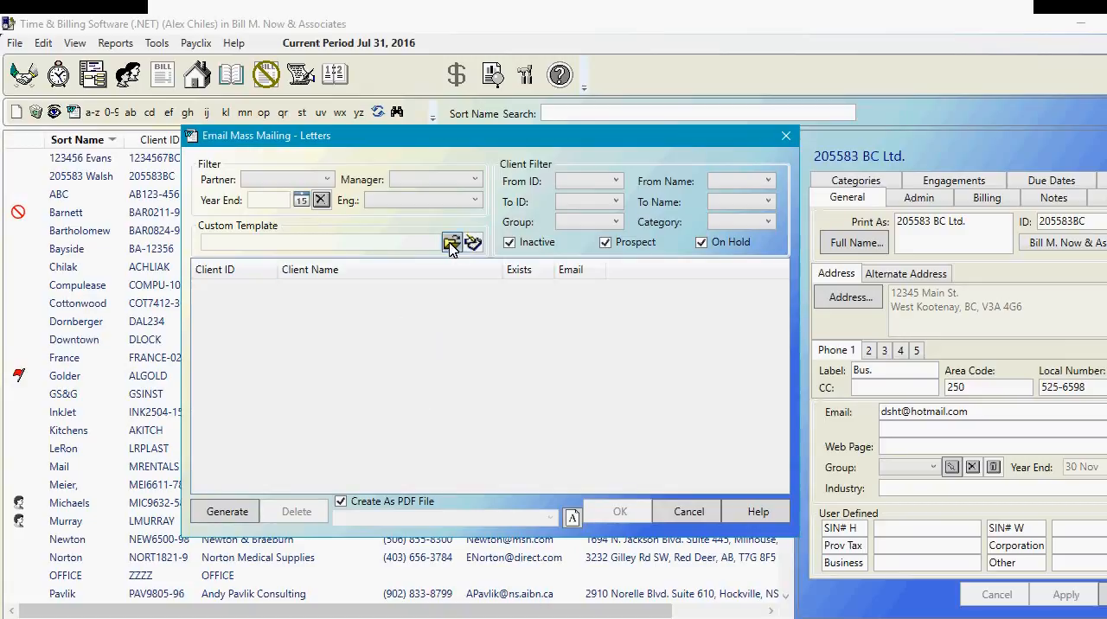
left_click(452, 243)
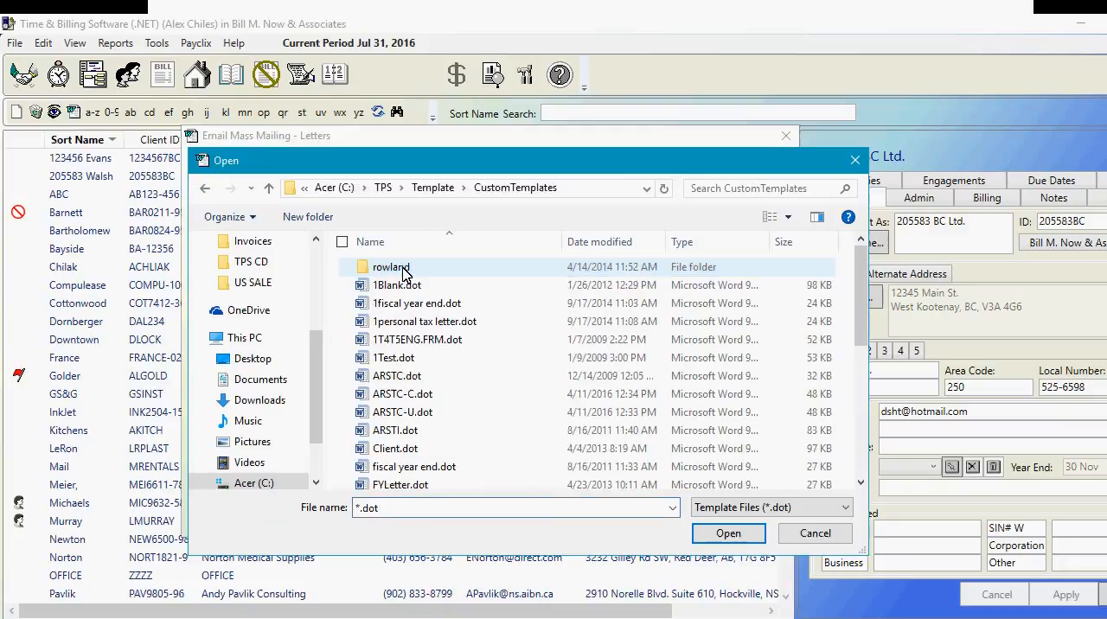
left_click(424, 322)
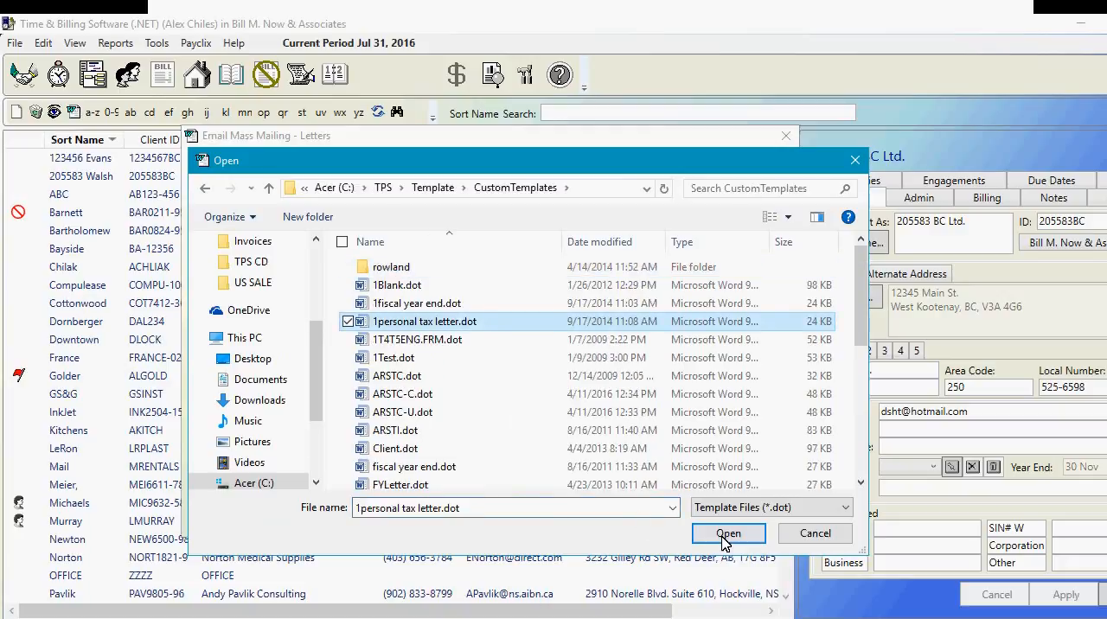
left_click(728, 534)
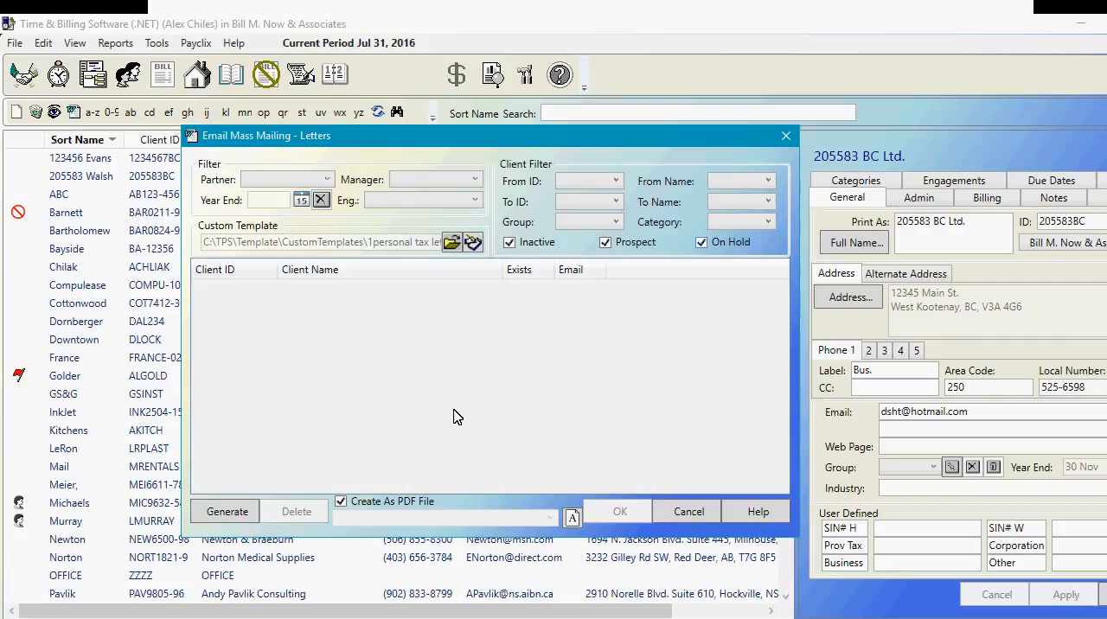
- Generate the client list filtered to partner DYW – Donna and individual category, showing three clients
left_click(226, 511)
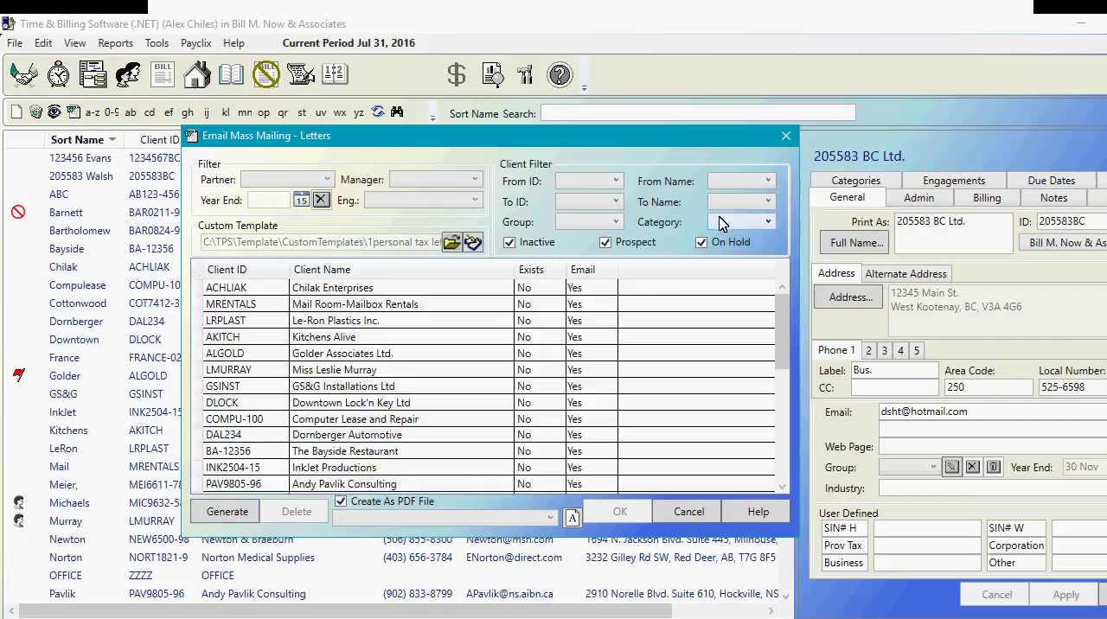
left_click(766, 221)
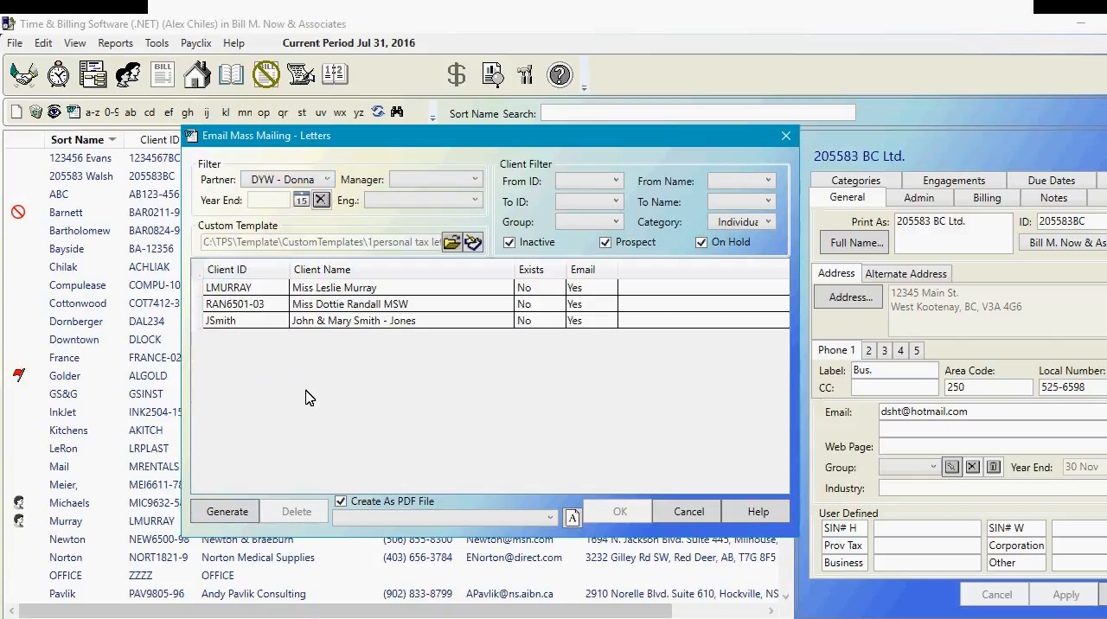
left_click(549, 517)
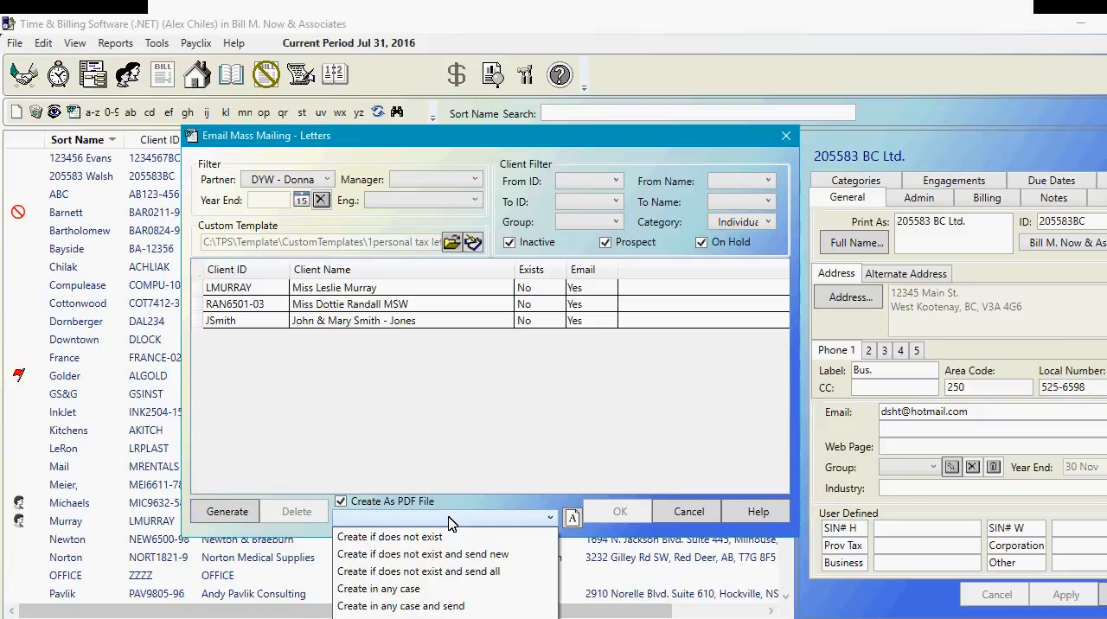